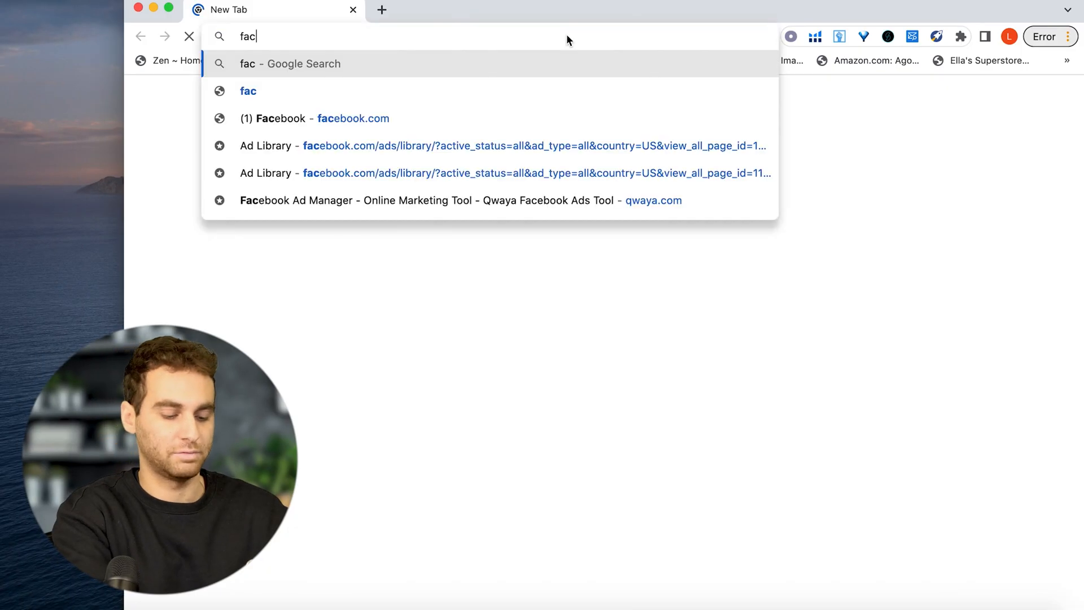
# - Open facebook.com and search for videos matching 'get yours today'
pyautogui.click(353, 119)
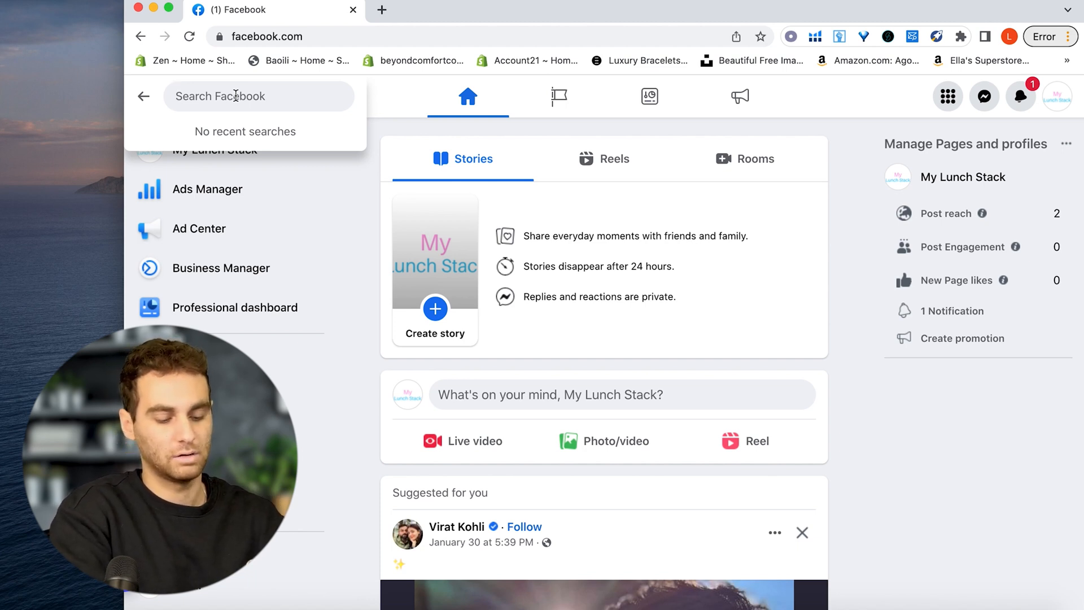
pyautogui.write('get yours today')
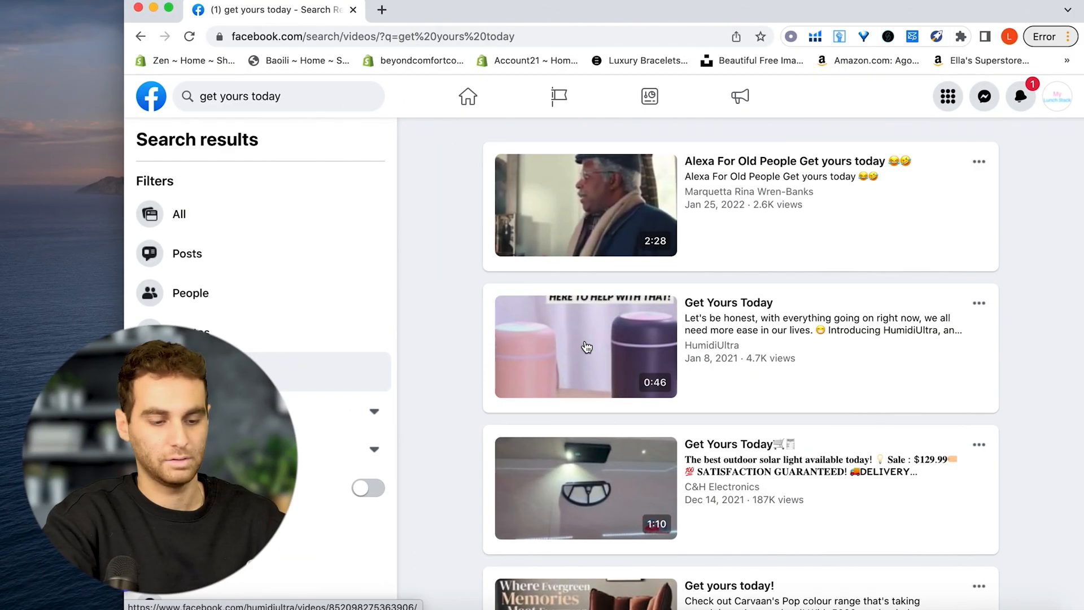
# - Filter results by recent Date Posted and open the diffuser video in a new tab
pyautogui.scroll(-3)
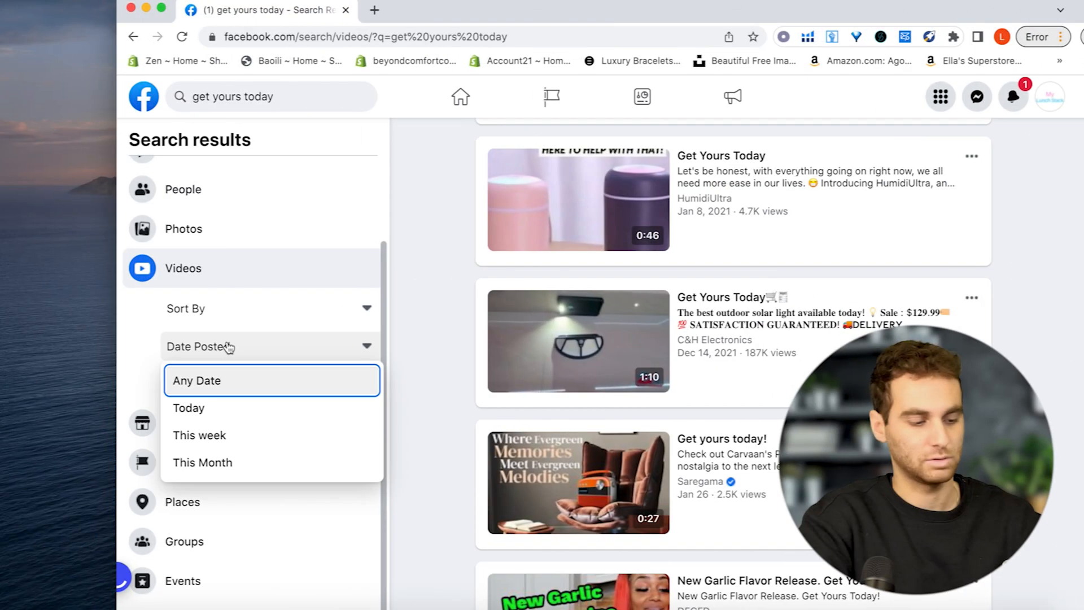
pyautogui.click(202, 462)
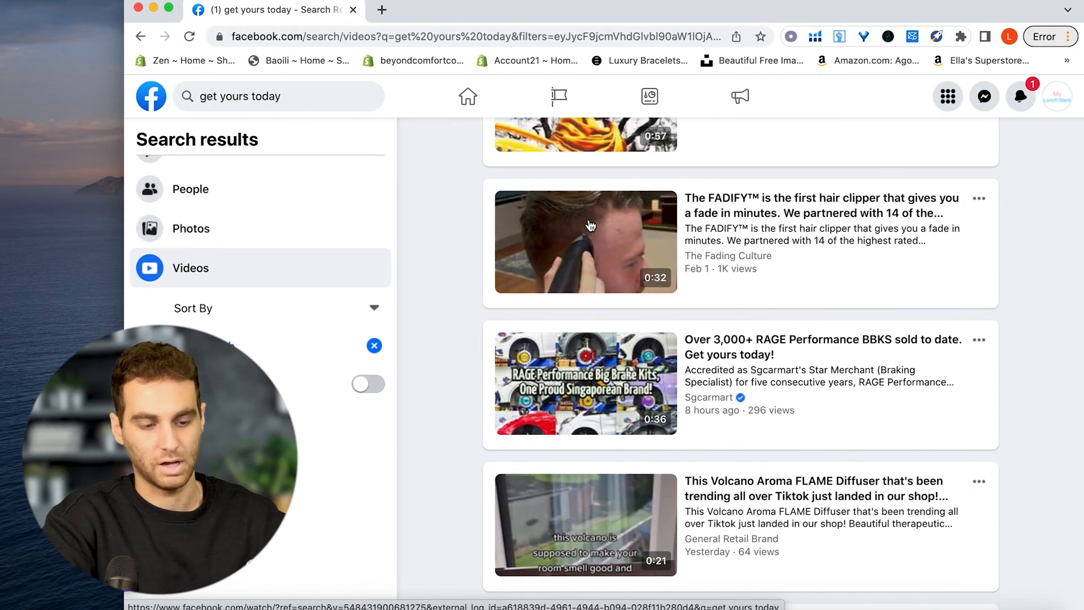
pyautogui.rightClick(585, 259)
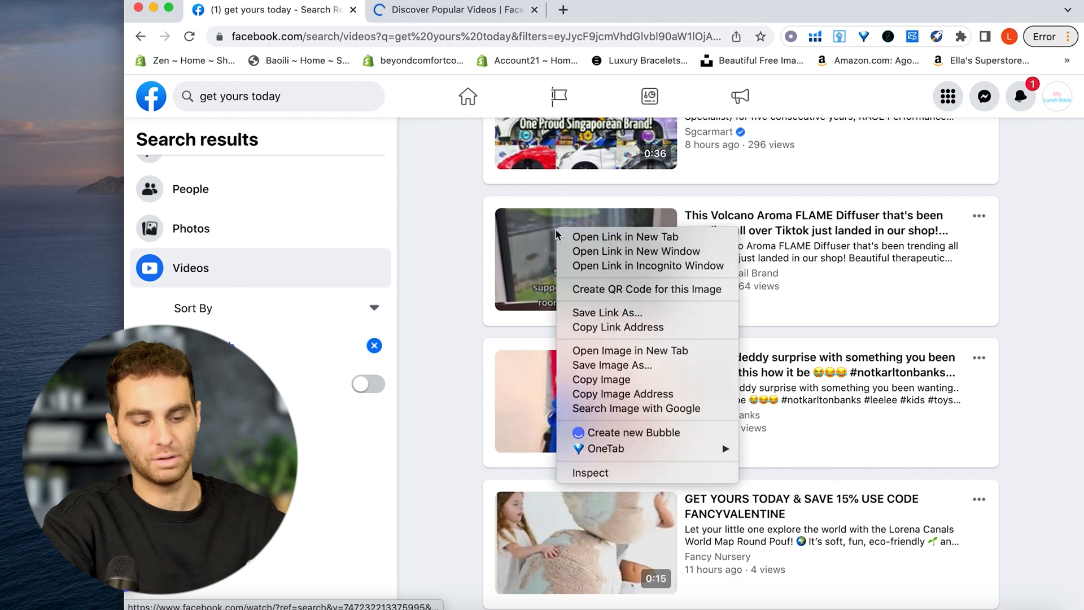
pyautogui.click(624, 236)
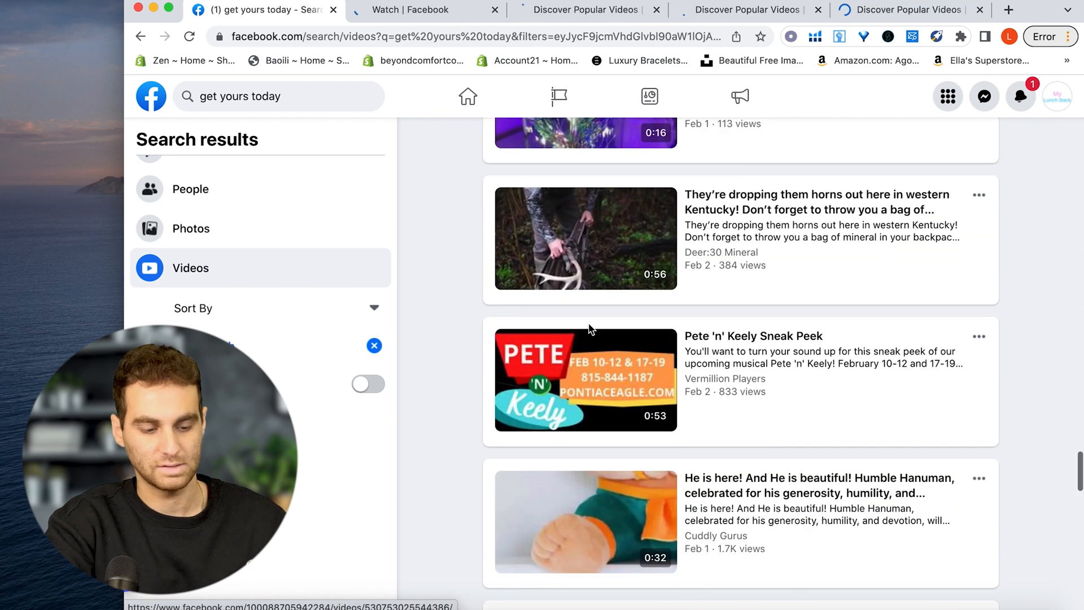
# - Open the LED light strips video in a new tab and follow the diffuser post's store link
pyautogui.scroll(-3)
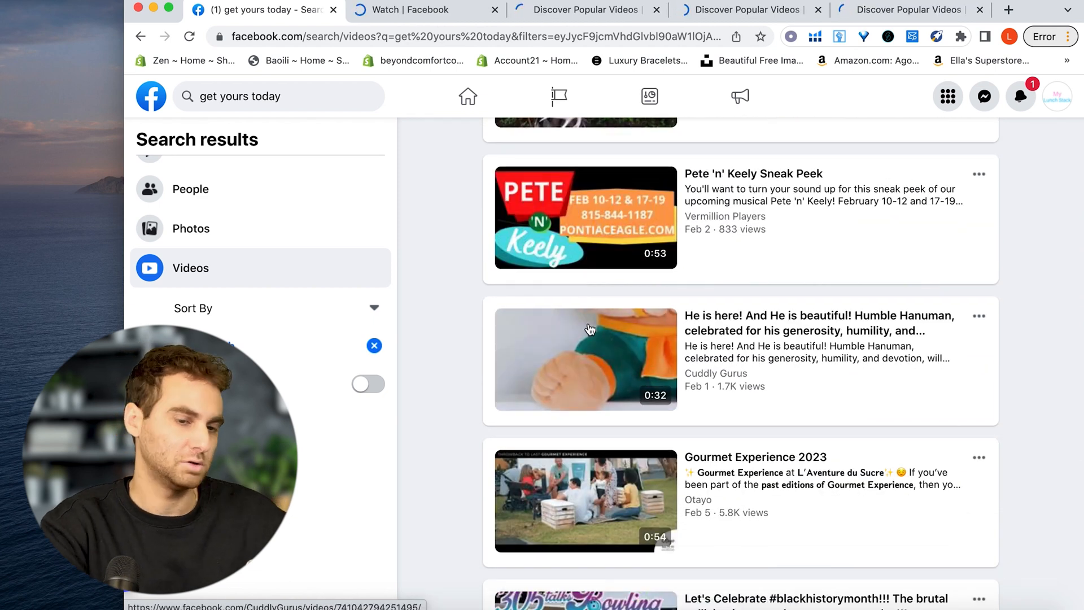
pyautogui.scroll(-3)
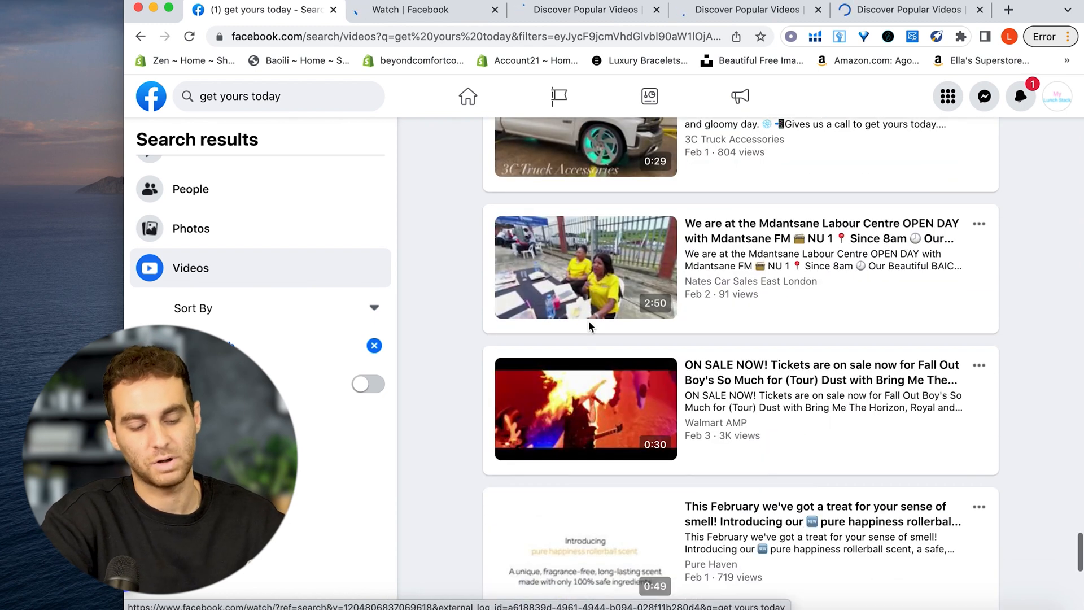
pyautogui.scroll(-3)
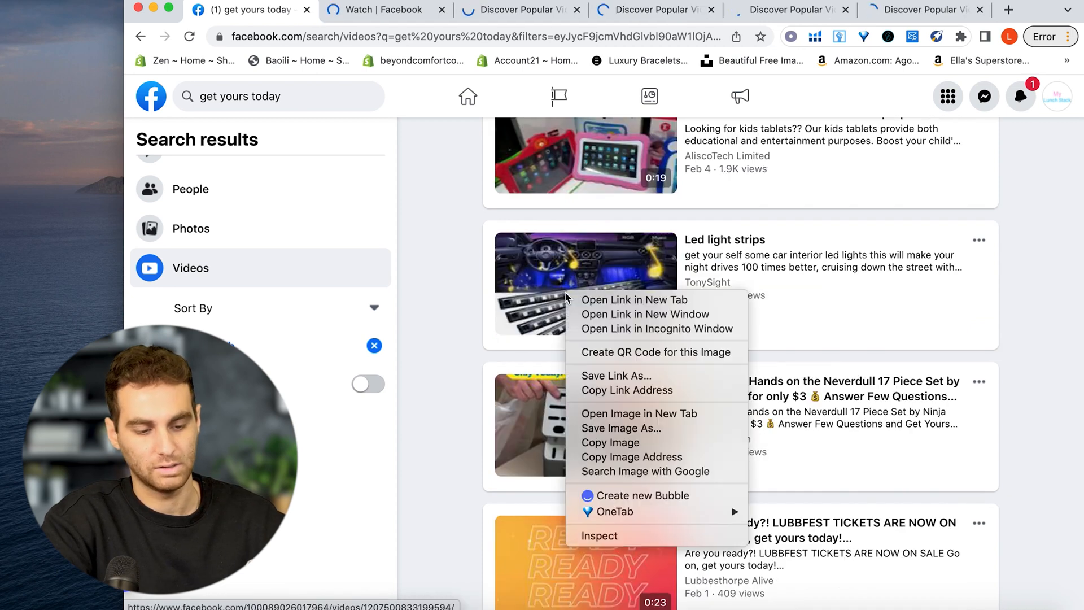
pyautogui.click(634, 300)
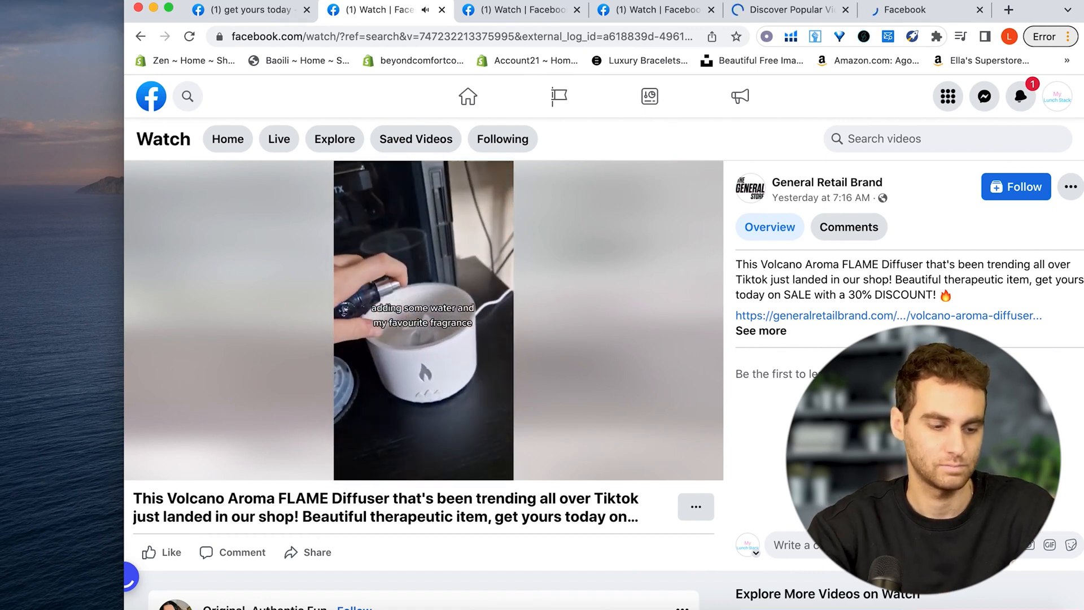
pyautogui.click(888, 315)
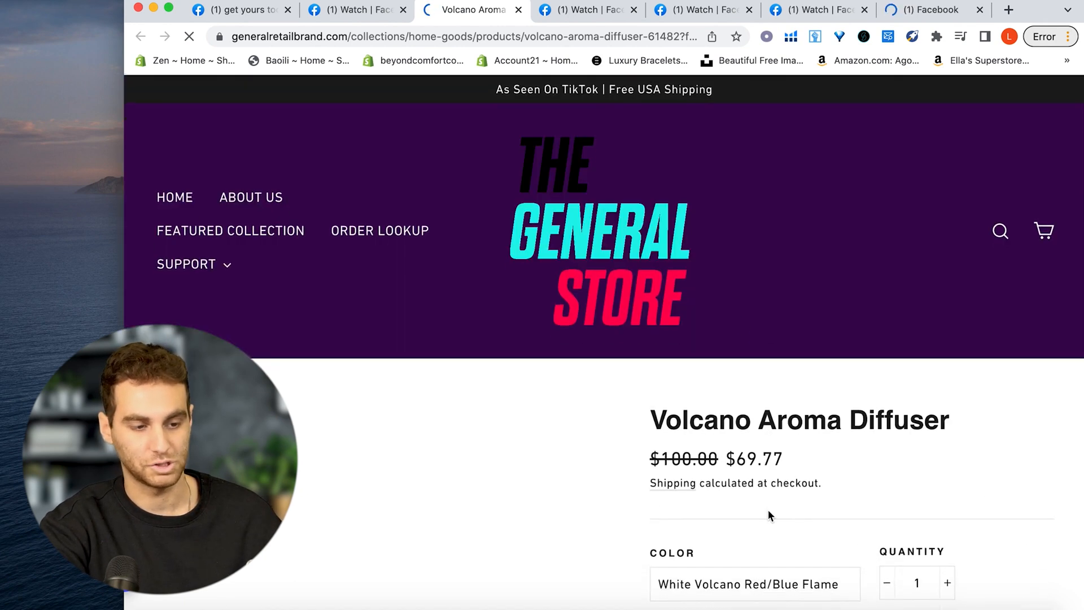
# - Review the Volcano Aroma Diffuser product page and its $69.77 sale price
pyautogui.scroll(-3)
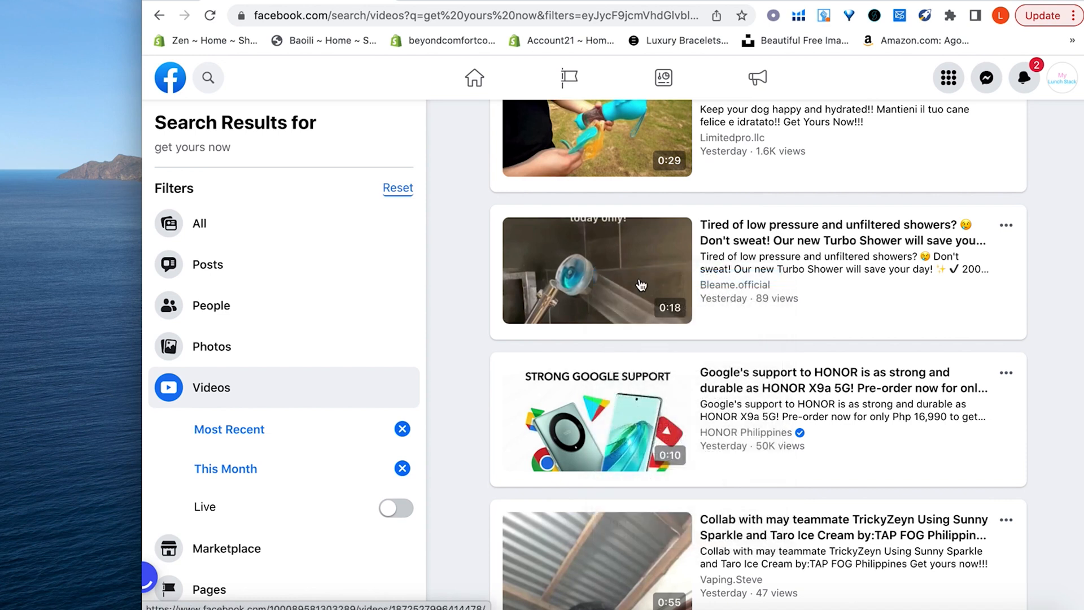
# - Open the dog water bottle video and go to the Limitedpro.llc advertiser page
pyautogui.click(596, 134)
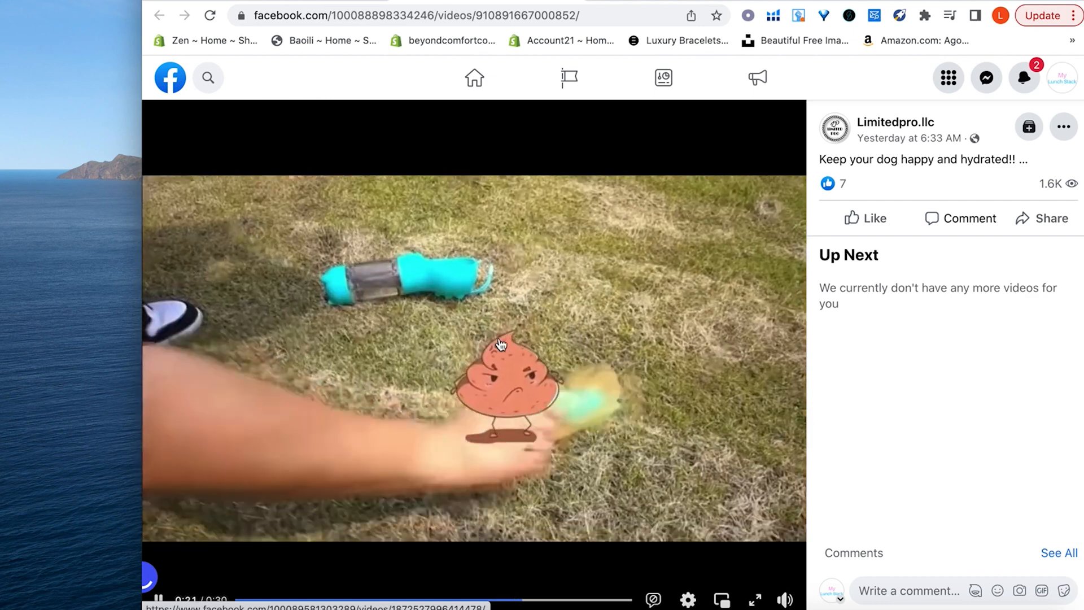
pyautogui.click(894, 122)
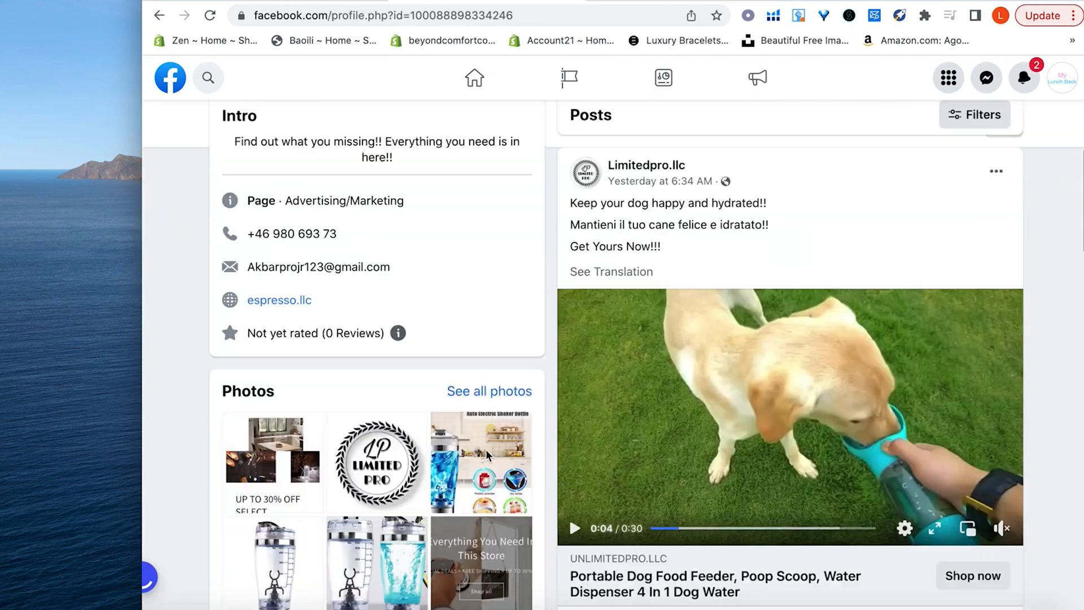
pyautogui.scroll(3)
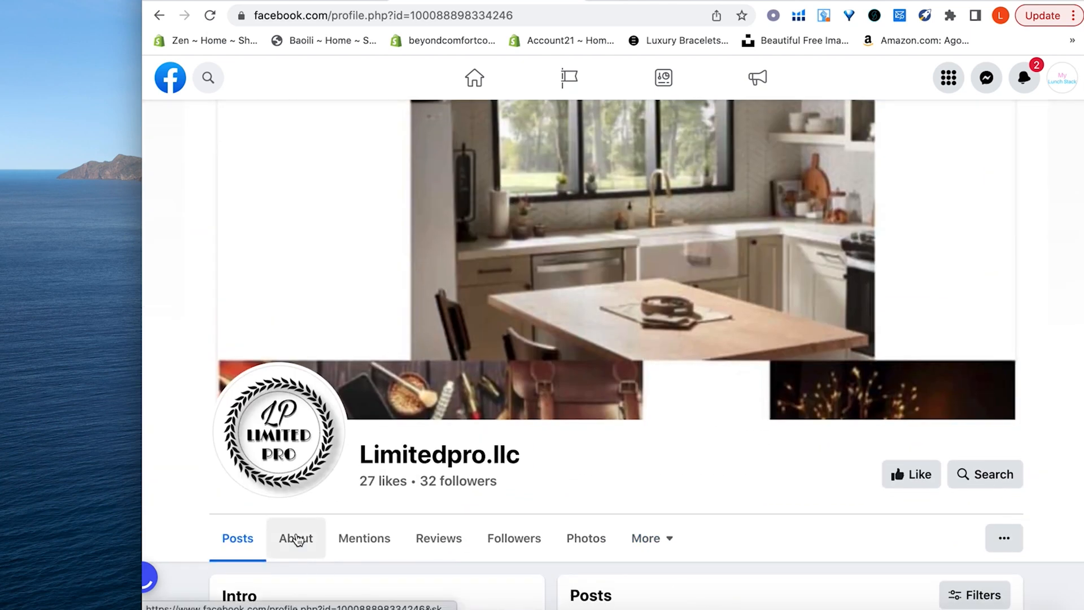
# - View Limitedpro.llc's full page transparency details via About > Page transparency > See All
pyautogui.click(295, 537)
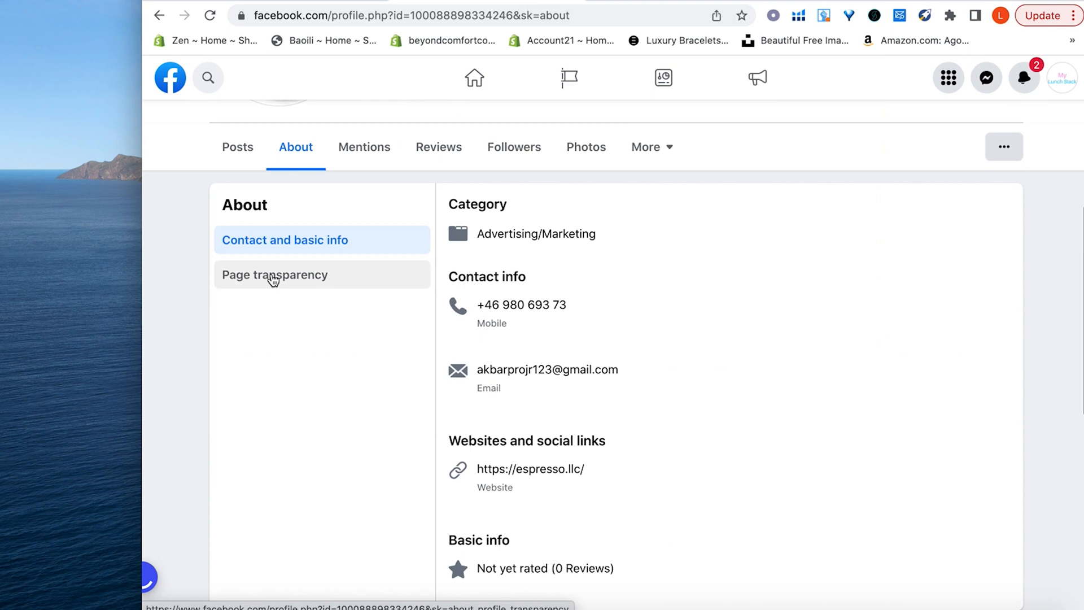
pyautogui.click(274, 274)
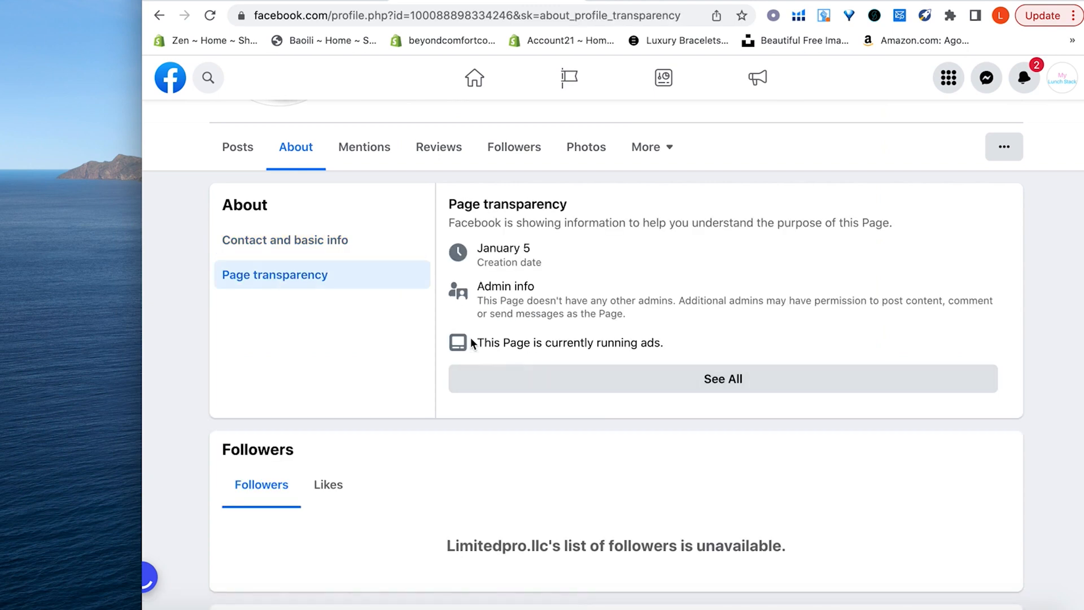
pyautogui.click(721, 378)
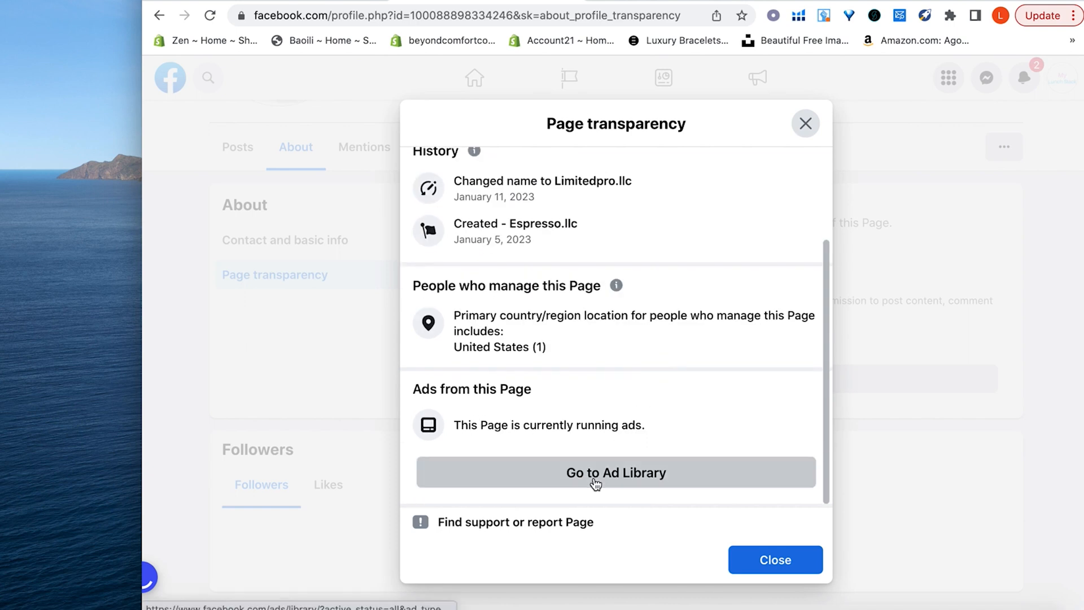
# - Review Limitedpro.llc's active ads in Meta Ad Library and follow the 7-in-1 cleaning kit ad
pyautogui.click(615, 472)
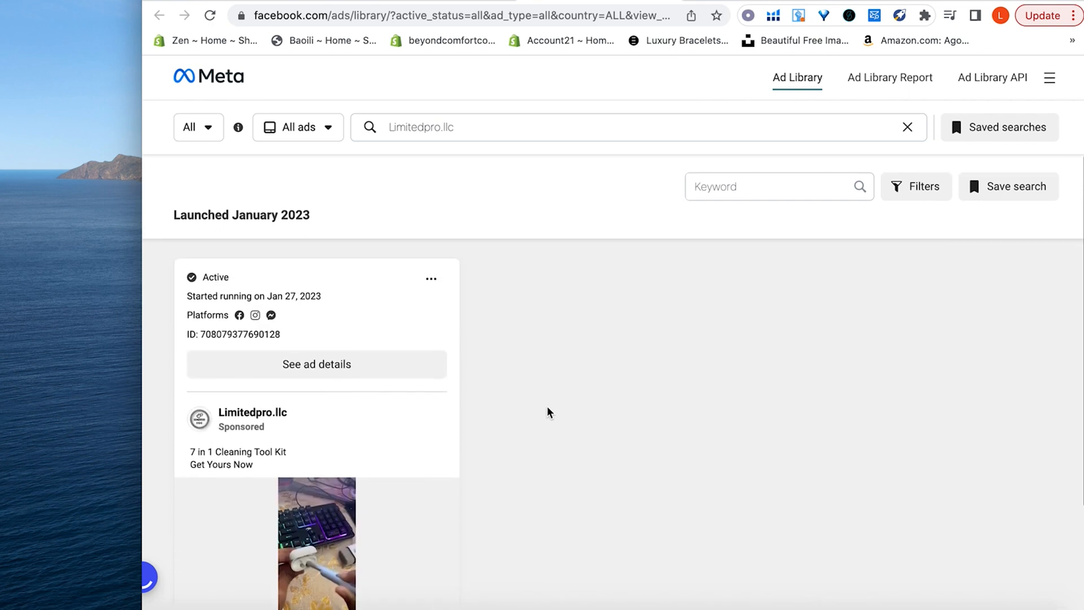
pyautogui.scroll(-3)
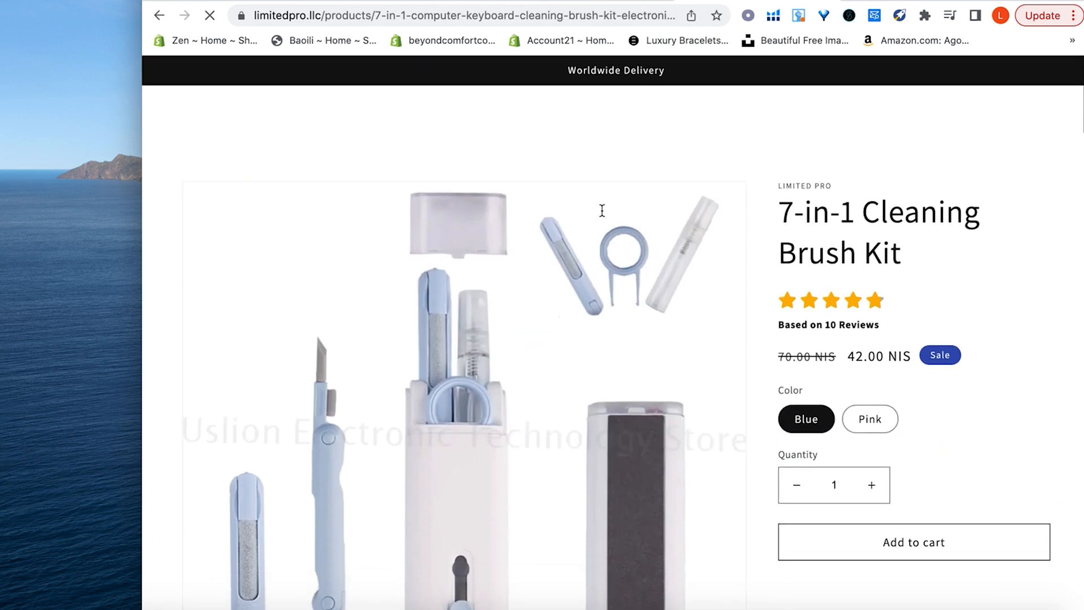
# - Browse the Limited Pro store's full Shop catalogue and product prices
pyautogui.click(160, 15)
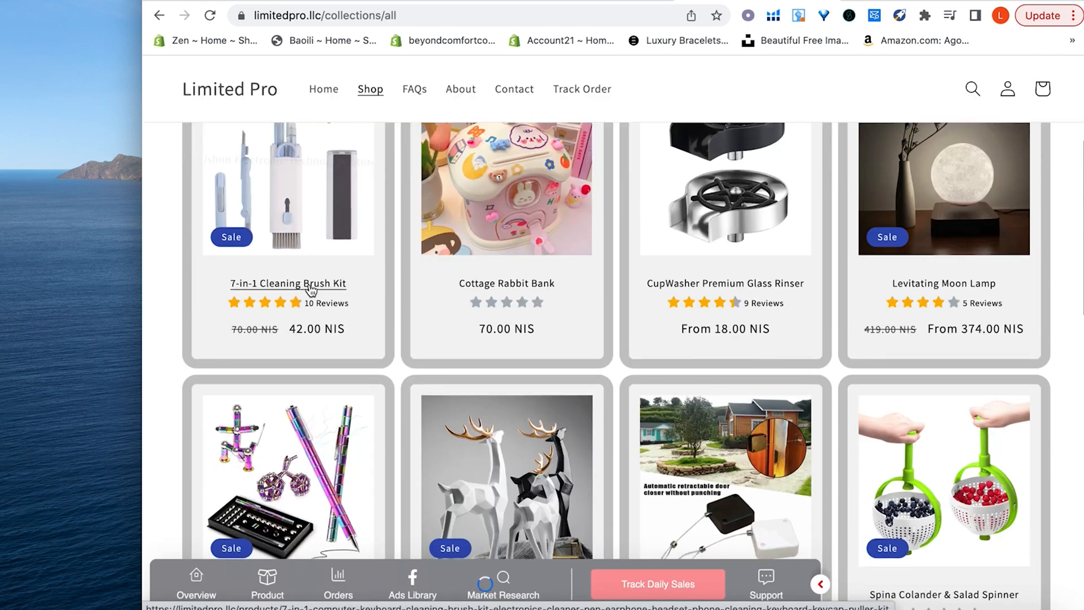
pyautogui.scroll(3)
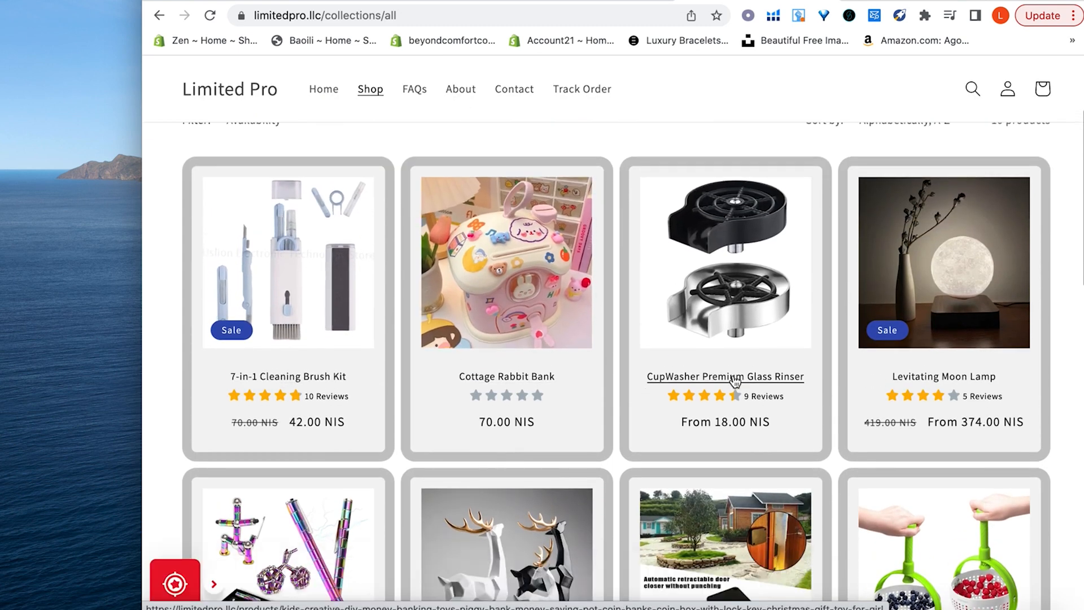
pyautogui.scroll(-3)
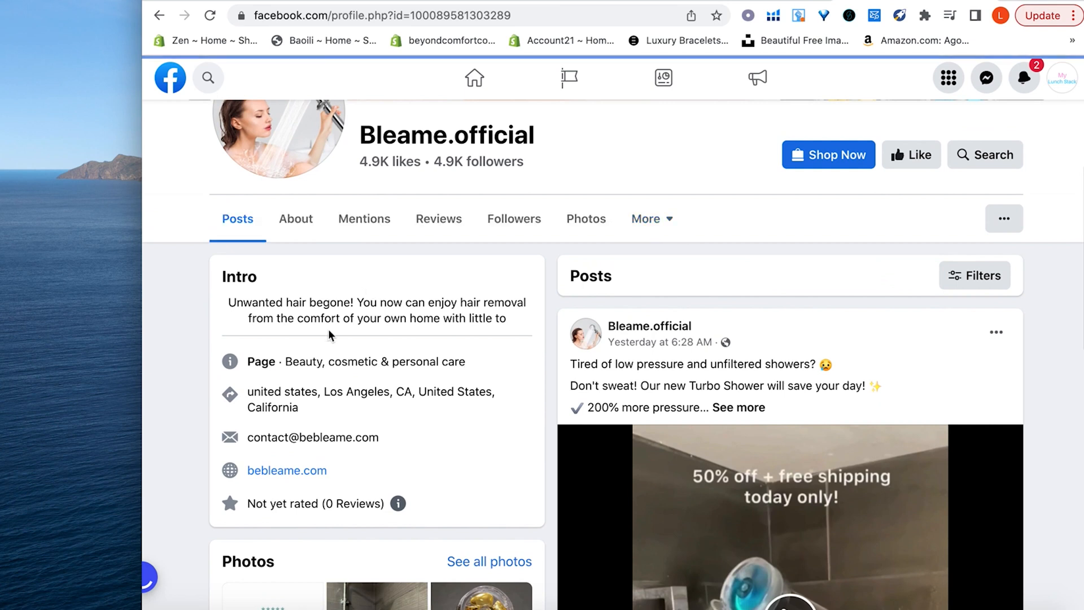
# - Check Bleame.official's page transparency (no ads running) and browse its Bleame store website
pyautogui.click(295, 218)
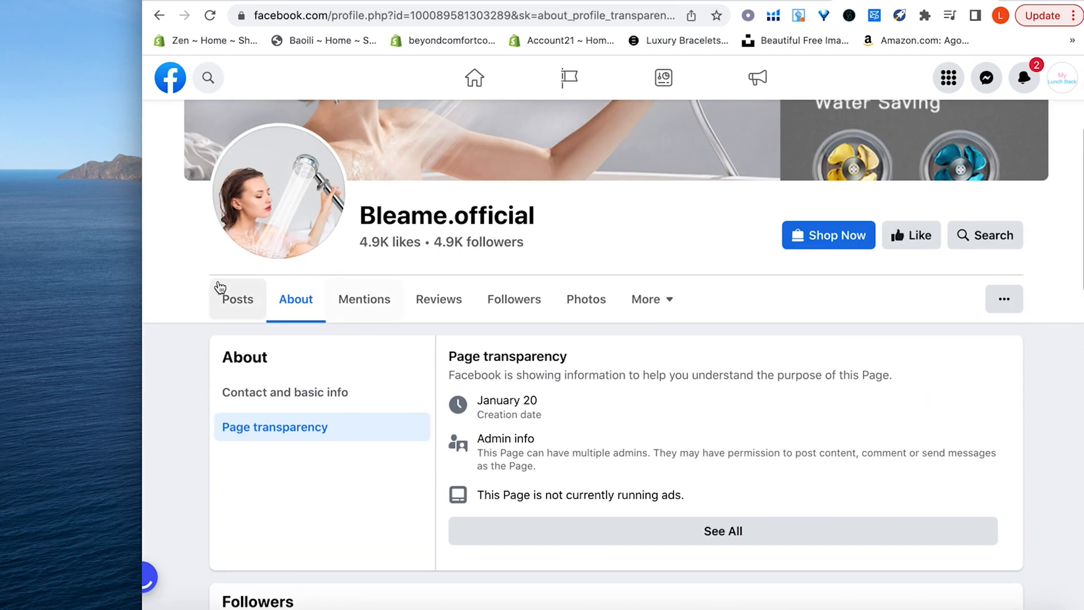
pyautogui.click(585, 299)
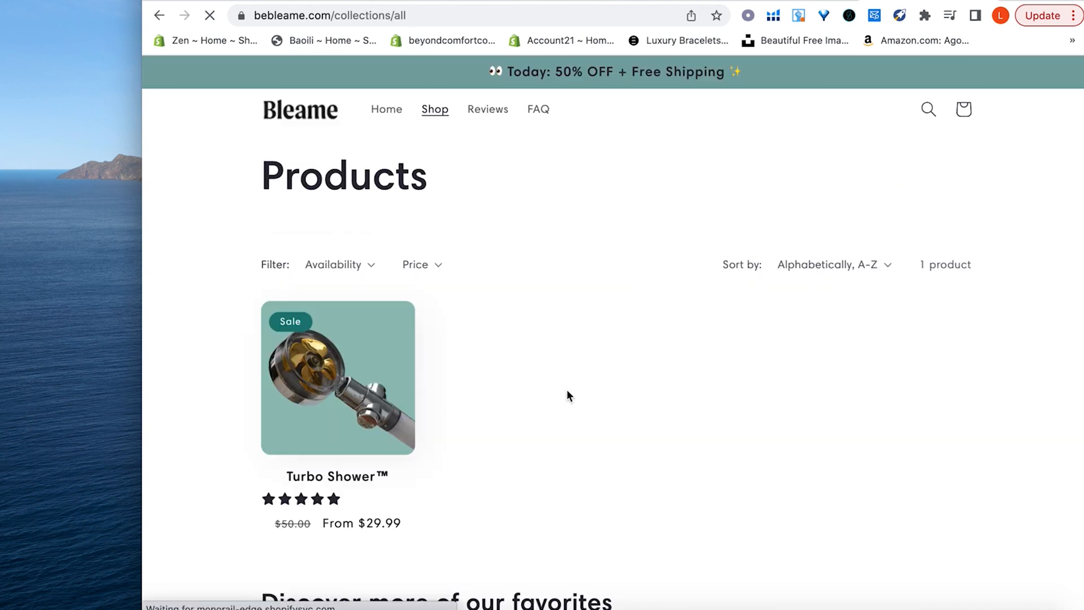
pyautogui.scroll(-3)
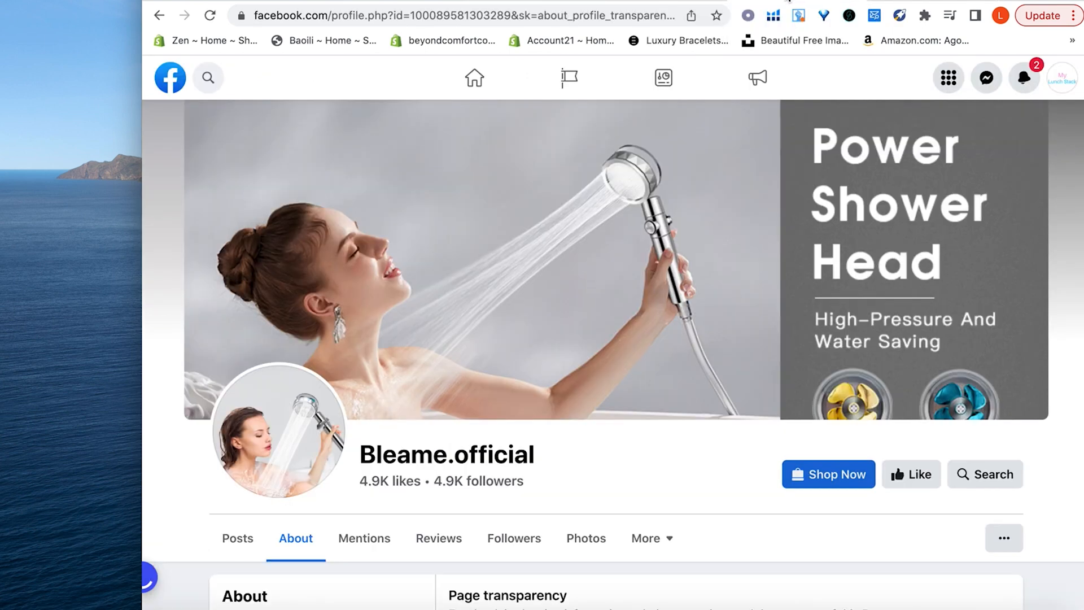
pyautogui.scroll(-3)
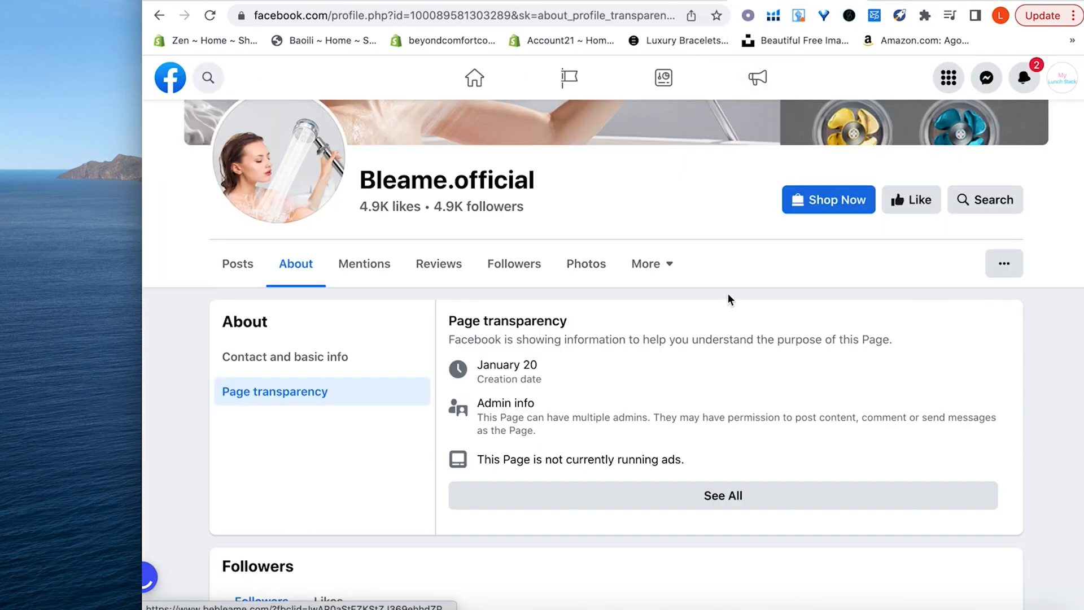
pyautogui.click(827, 199)
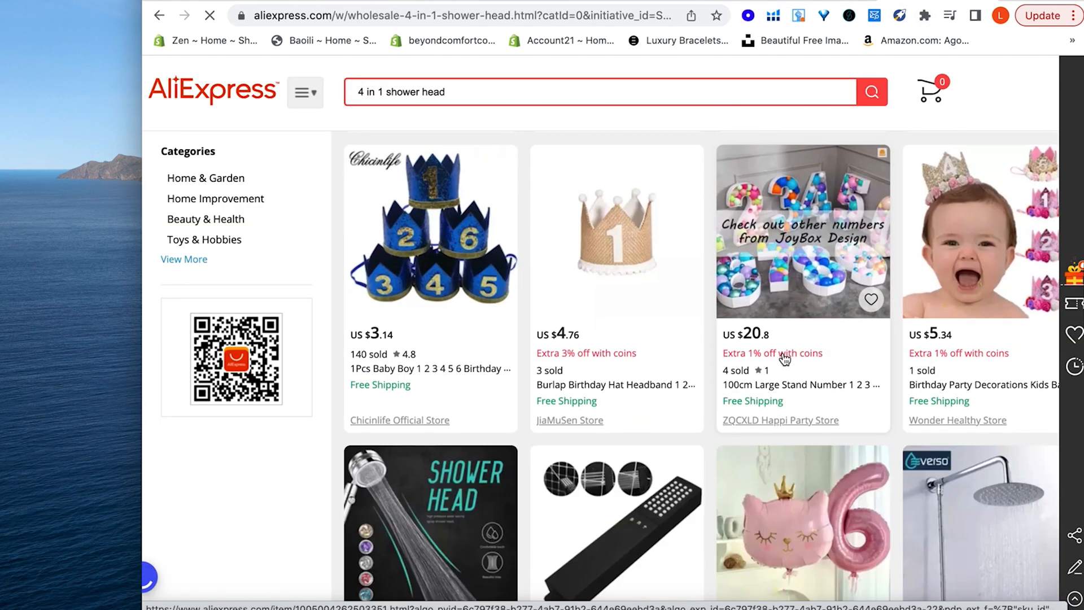
# - Search the Bleame turbo shower head image with Google to find matching AliExpress listings
pyautogui.scroll(-3)
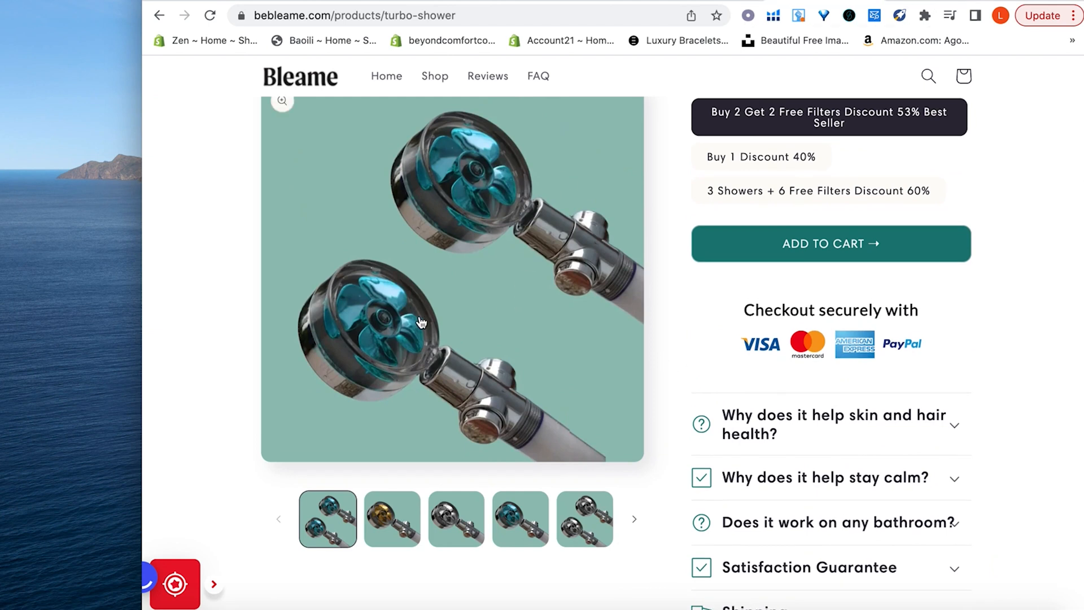
pyautogui.rightClick(421, 321)
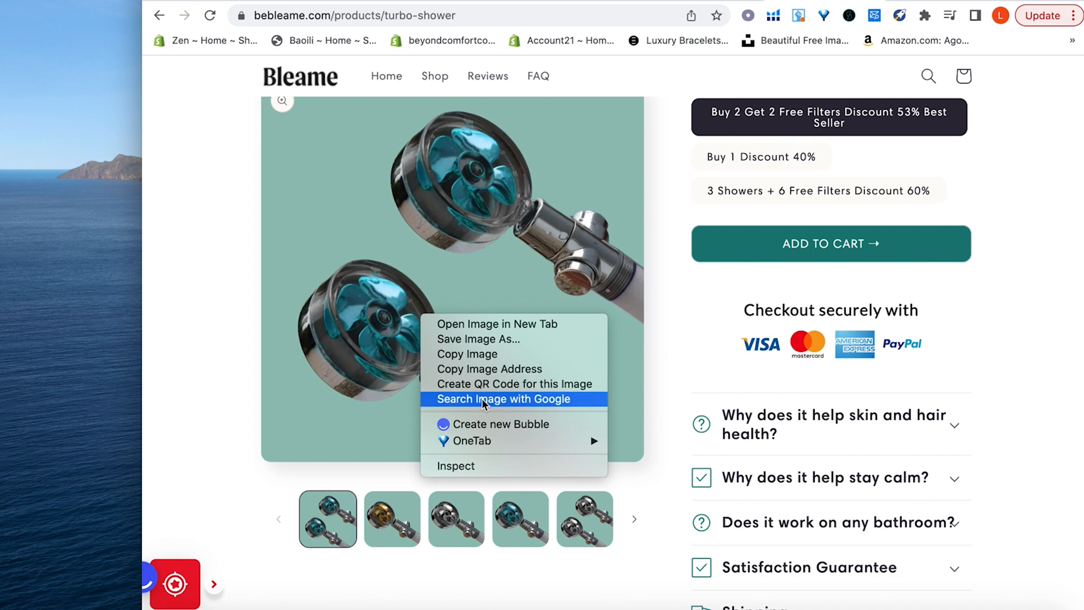
pyautogui.click(502, 399)
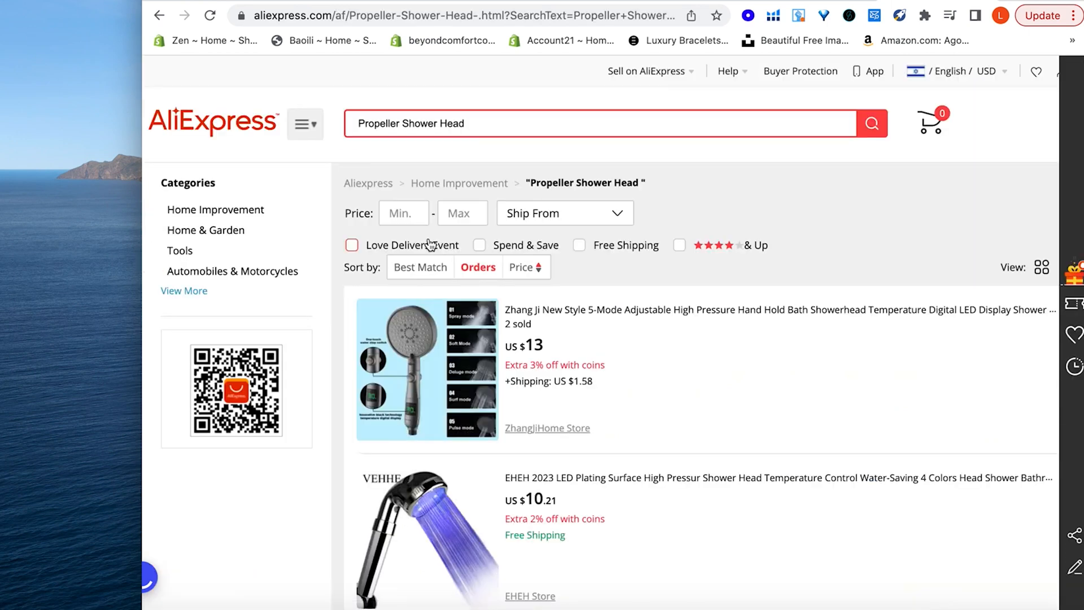
# - Open the US $14.32 turbo shower head listing, review extra shipping options, and compare with Bleame's $29.99
pyautogui.scroll(-3)
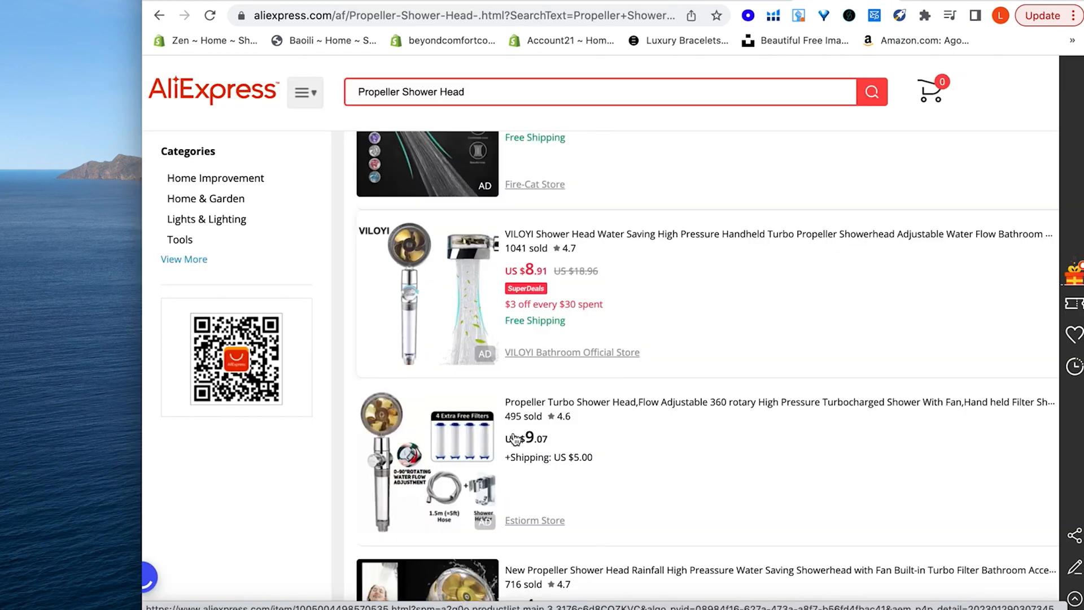
pyautogui.scroll(-3)
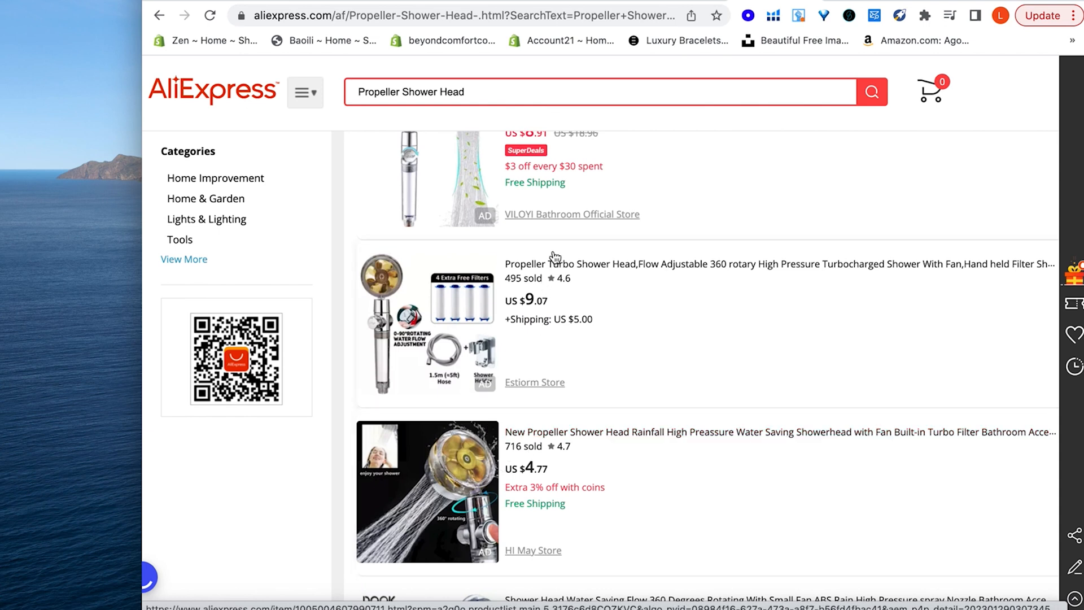
pyautogui.scroll(-3)
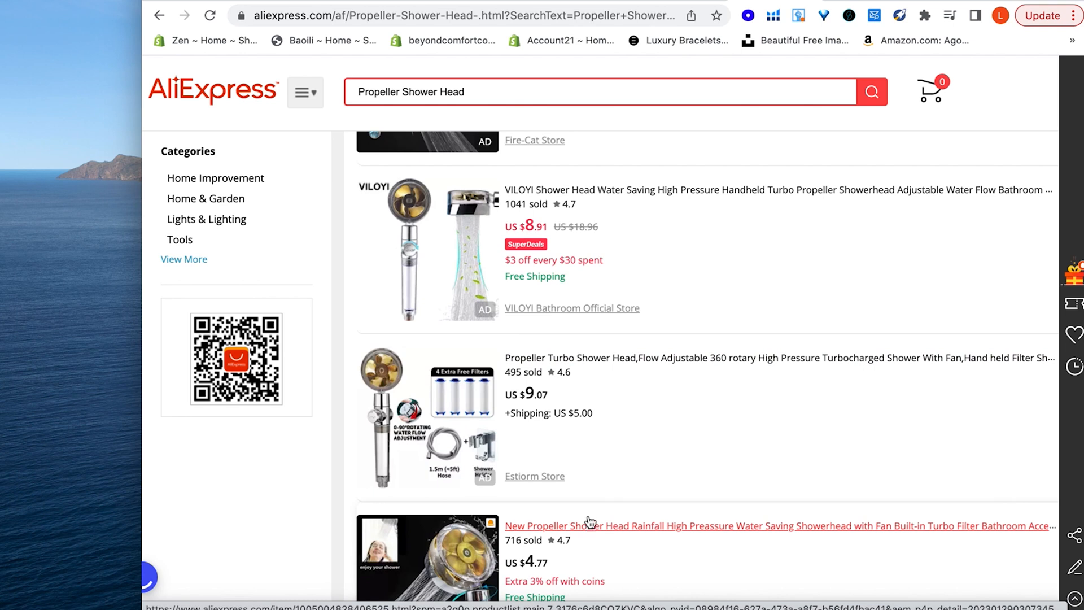
pyautogui.scroll(-3)
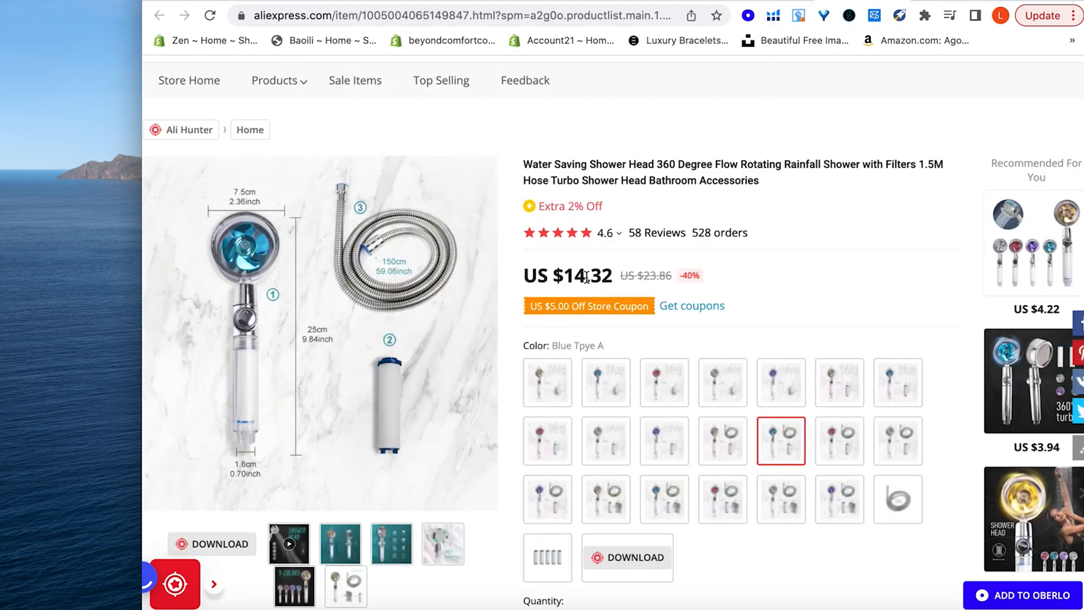
pyautogui.moveTo(583, 275)
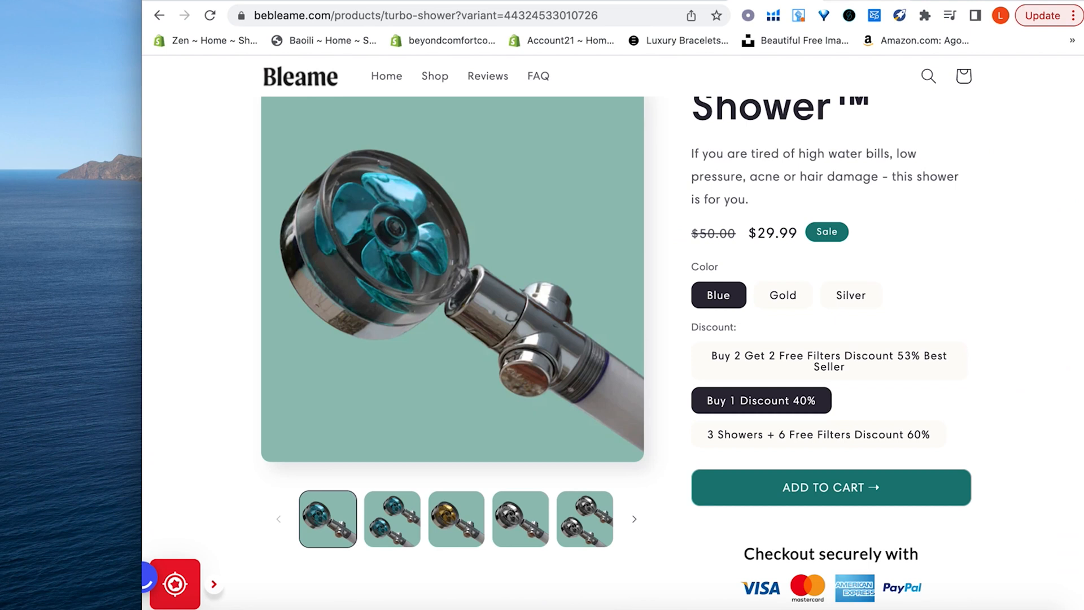
pyautogui.moveTo(436, 249)
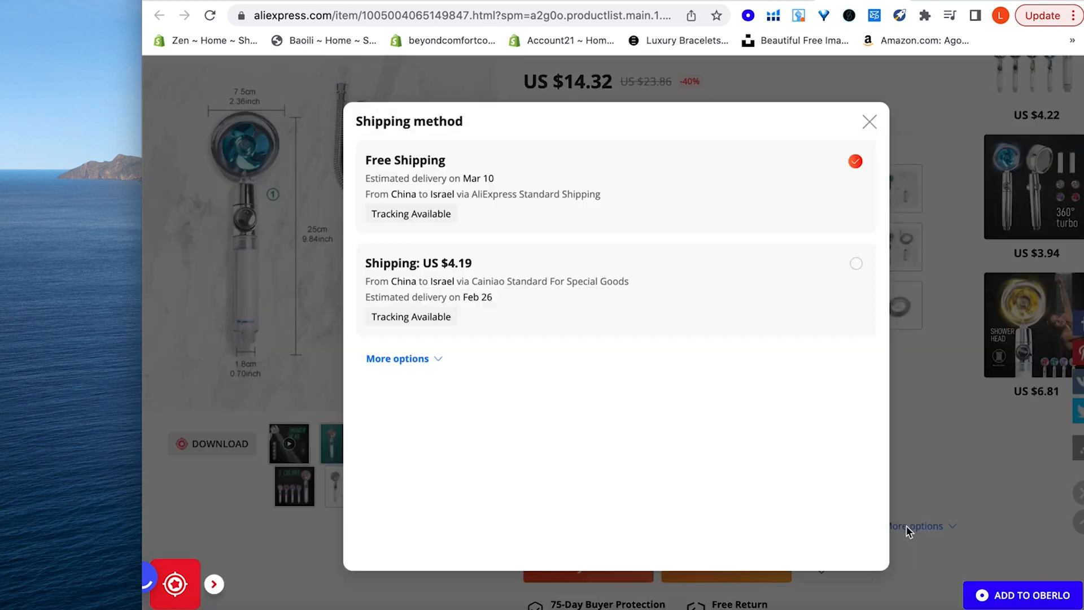
pyautogui.click(398, 357)
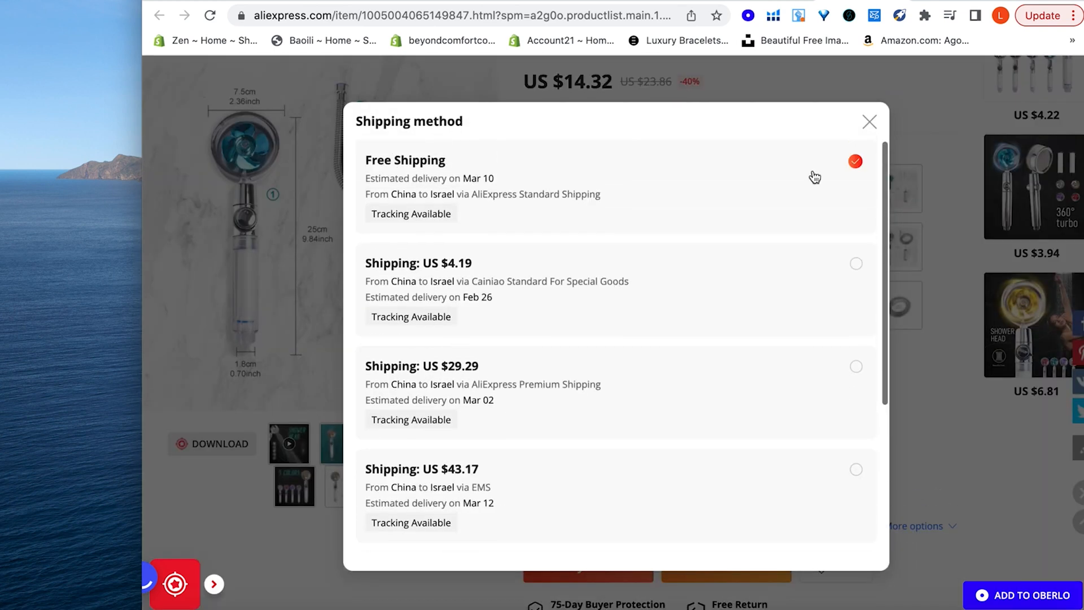
pyautogui.click(869, 122)
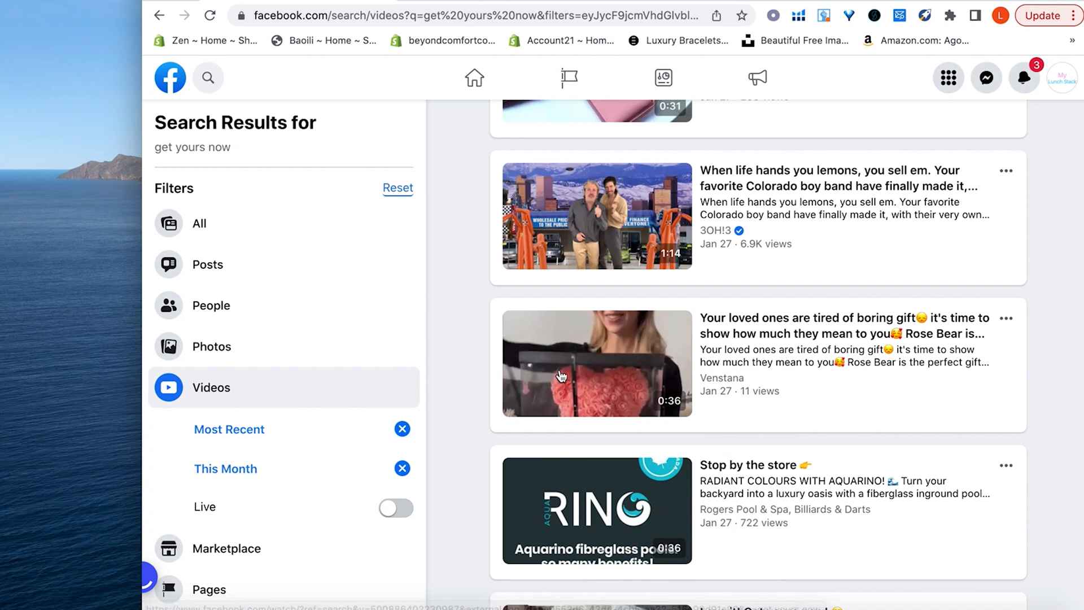
# - Open the Venstana rose bear video from the results and go to the Venstana page
pyautogui.scroll(-3)
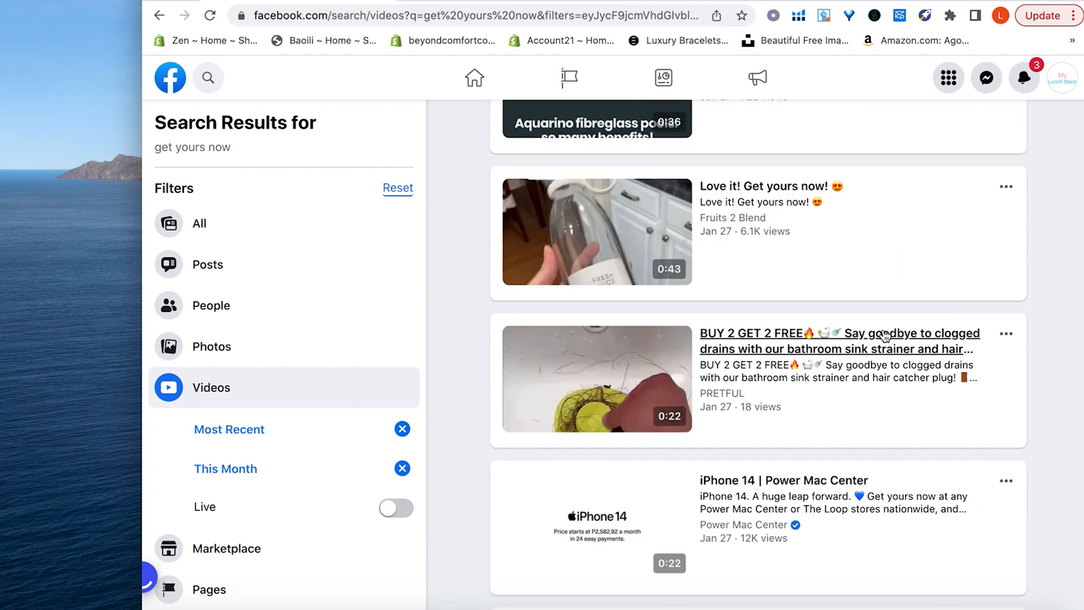
pyautogui.moveTo(843, 357)
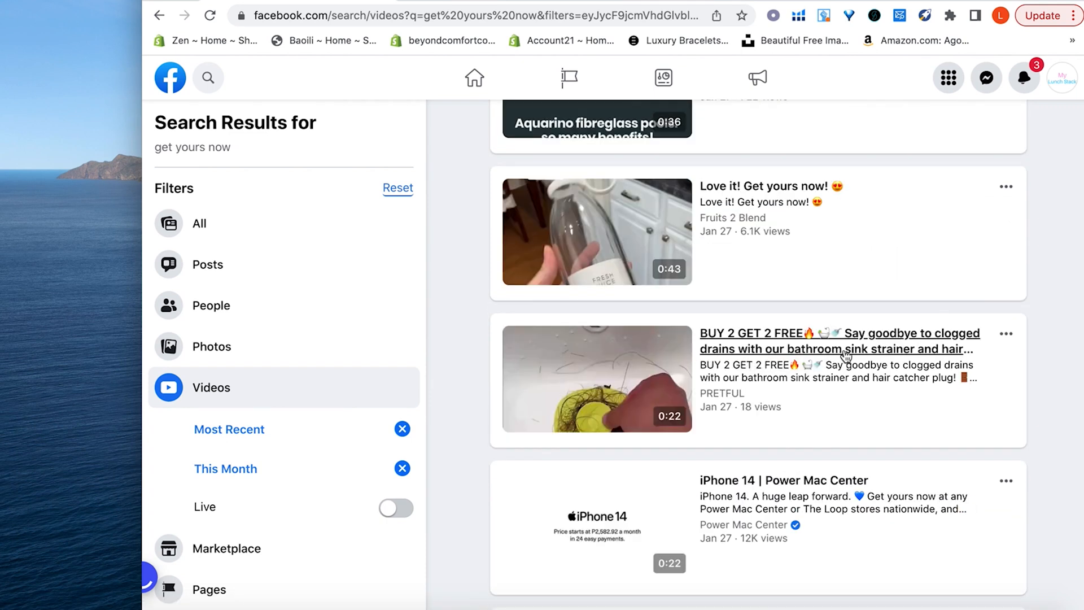
pyautogui.scroll(-3)
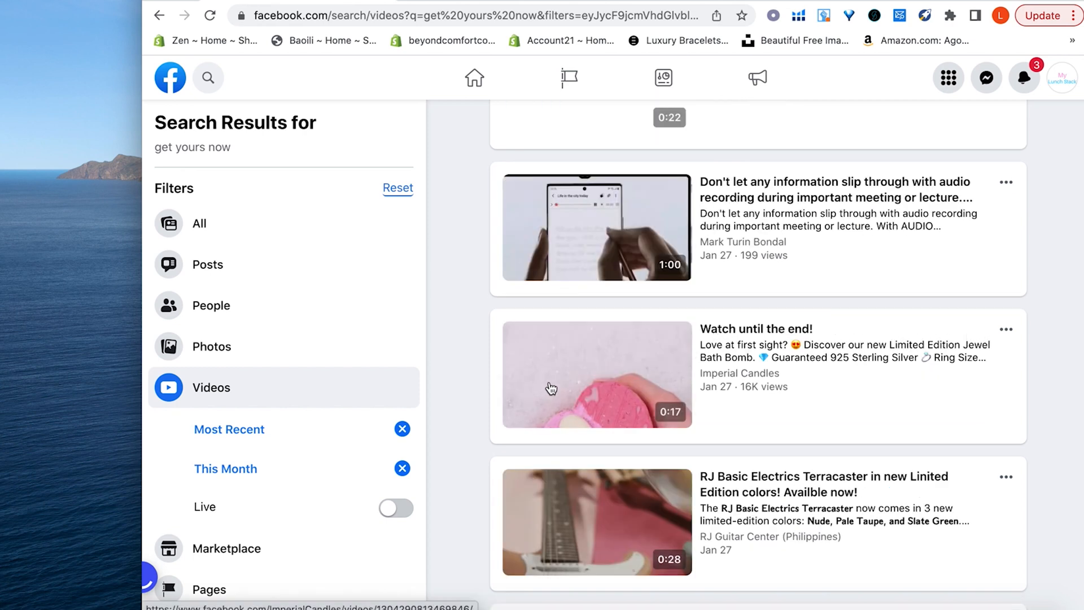
pyautogui.click(595, 374)
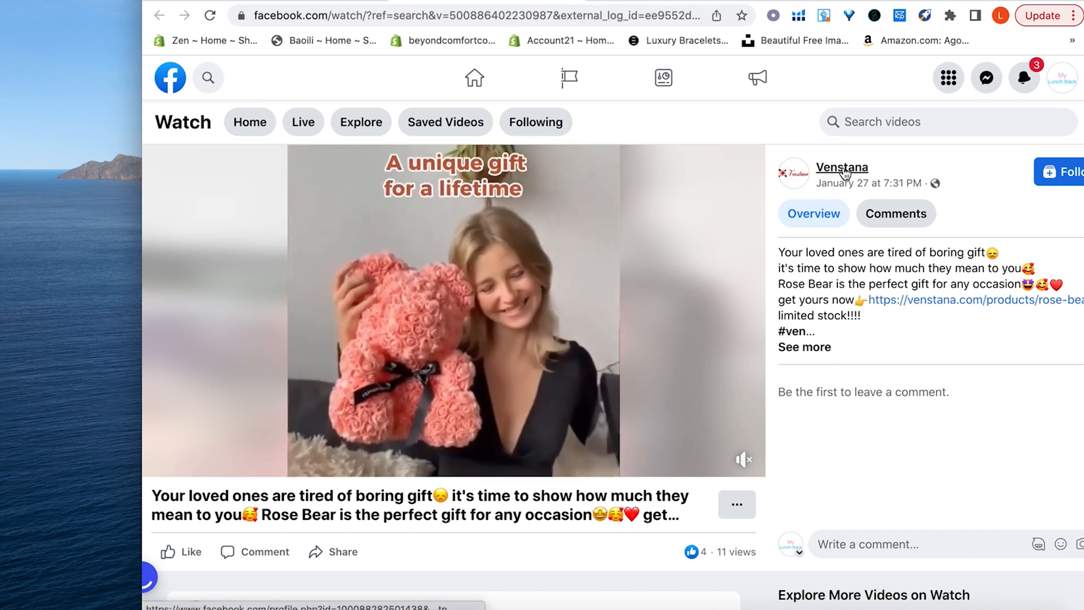
pyautogui.click(841, 167)
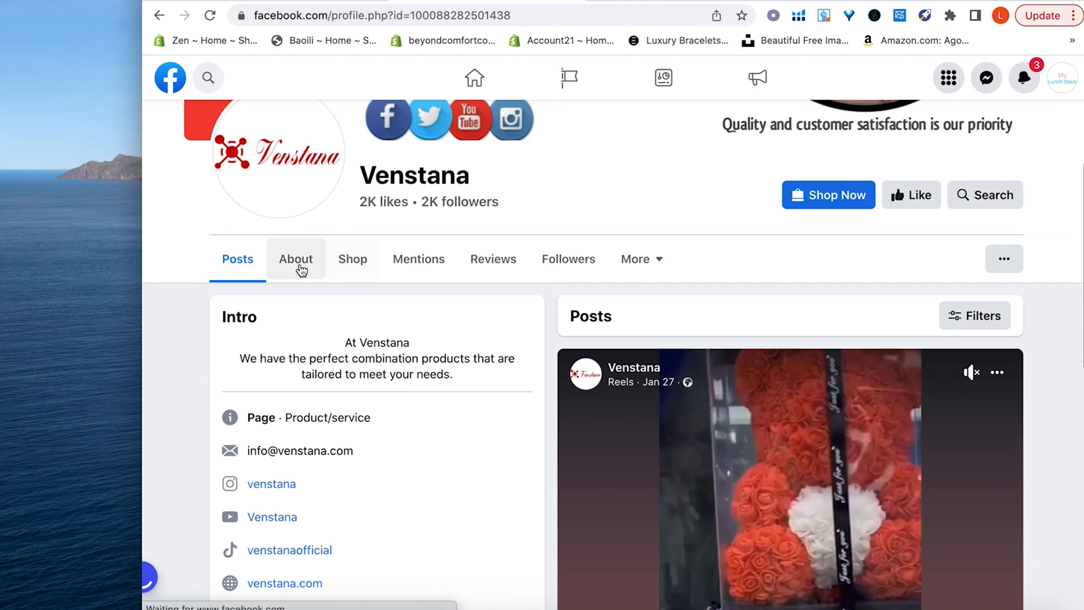
# - Check Venstana's creation date and ad status under About > Page transparency
pyautogui.click(295, 259)
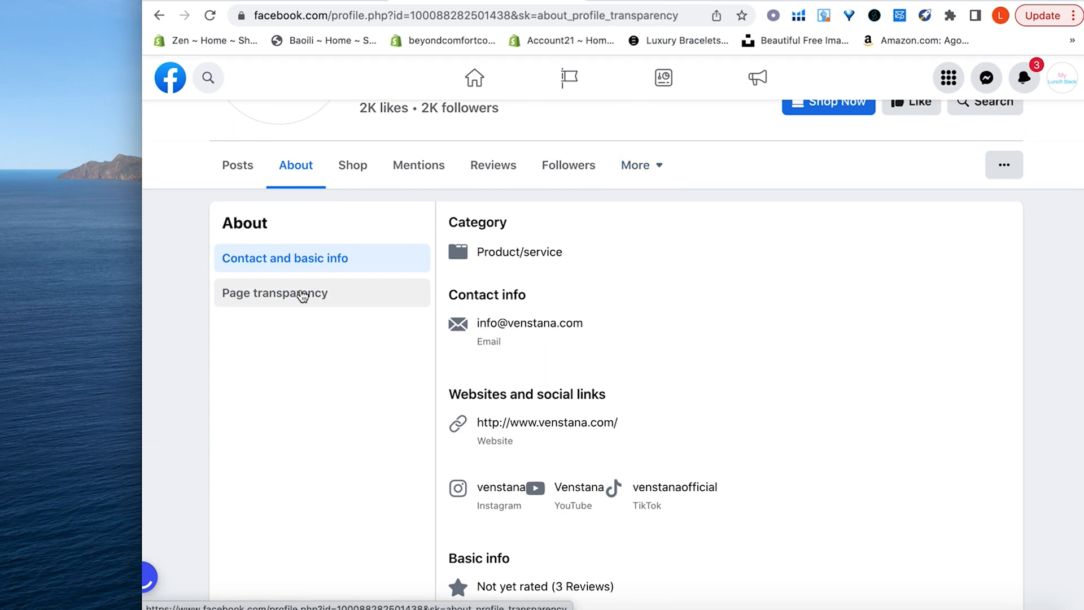
pyautogui.click(274, 292)
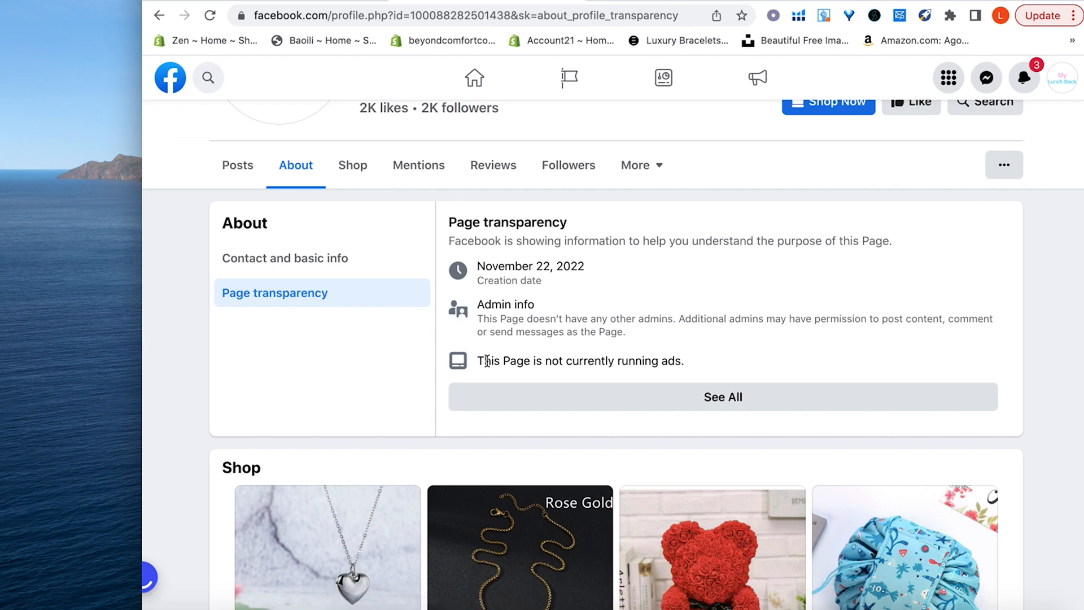
pyautogui.scroll(-3)
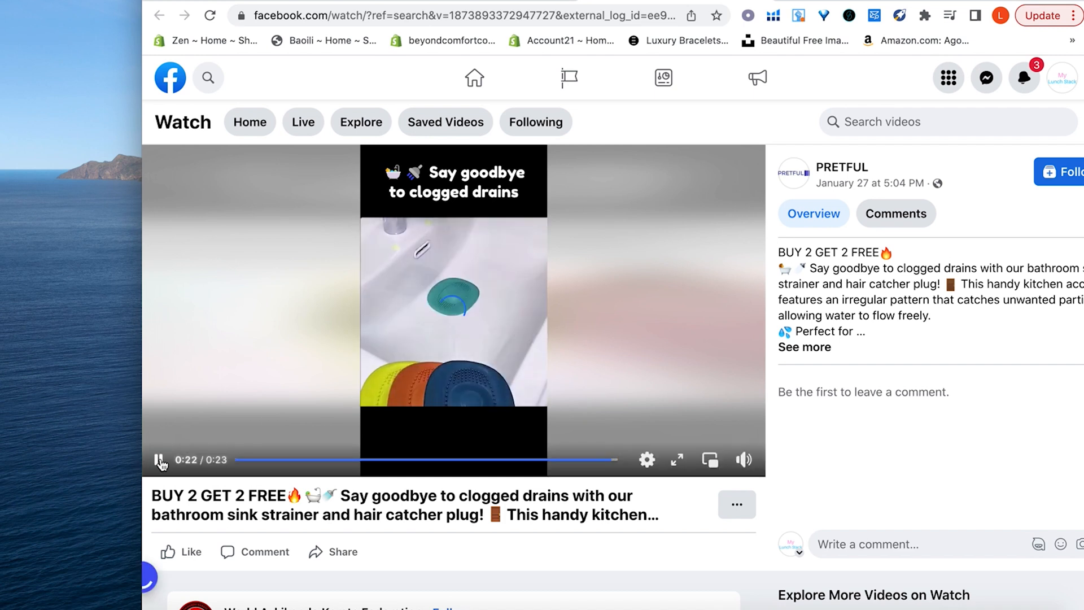
# - Go from the PRETFUL video to the Imperial Candles Facebook page (386K likes)
pyautogui.click(160, 459)
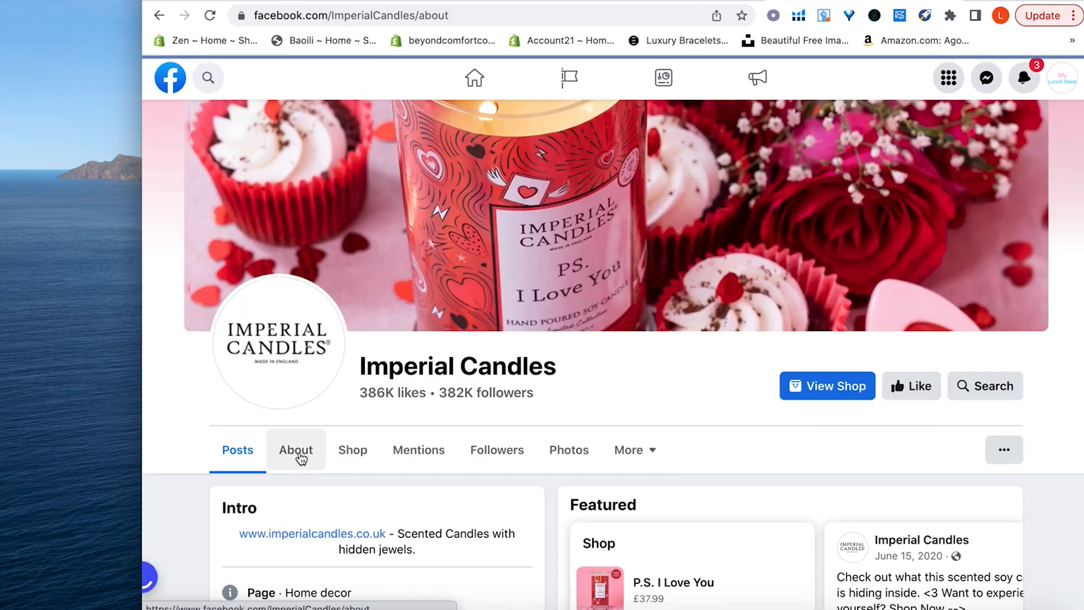
# - Check Imperial Candles' About and full page transparency, then view its ads in the Ad Library
pyautogui.click(295, 451)
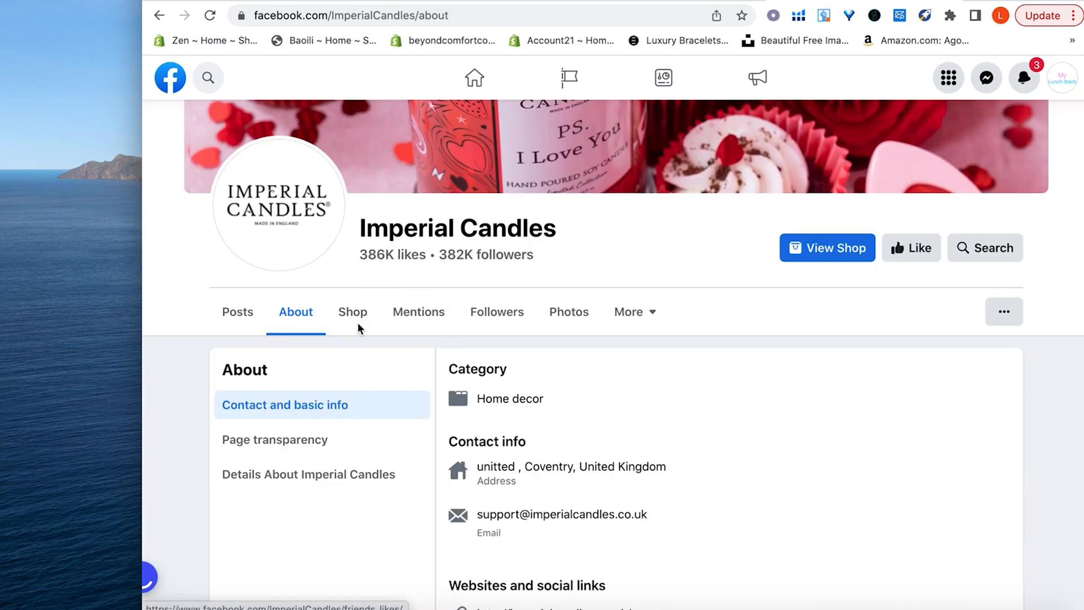
pyautogui.click(275, 439)
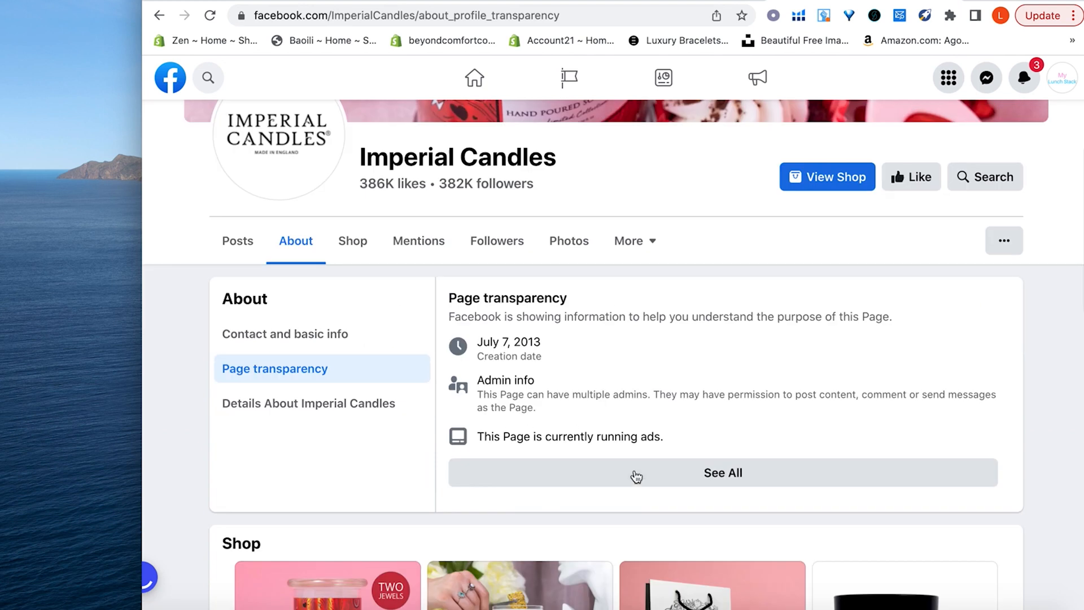
pyautogui.click(722, 472)
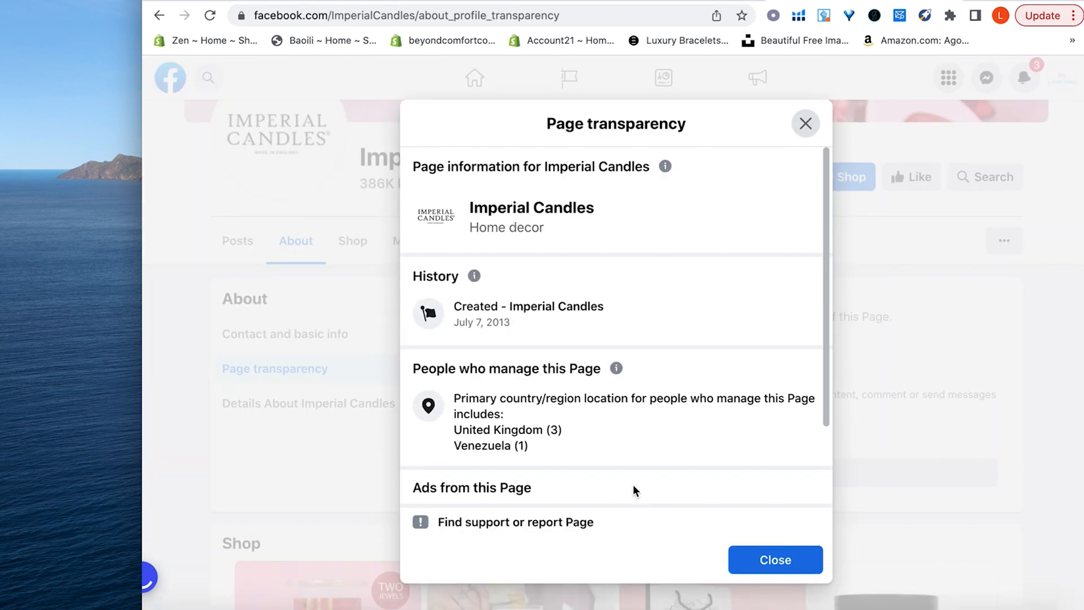
pyautogui.click(472, 488)
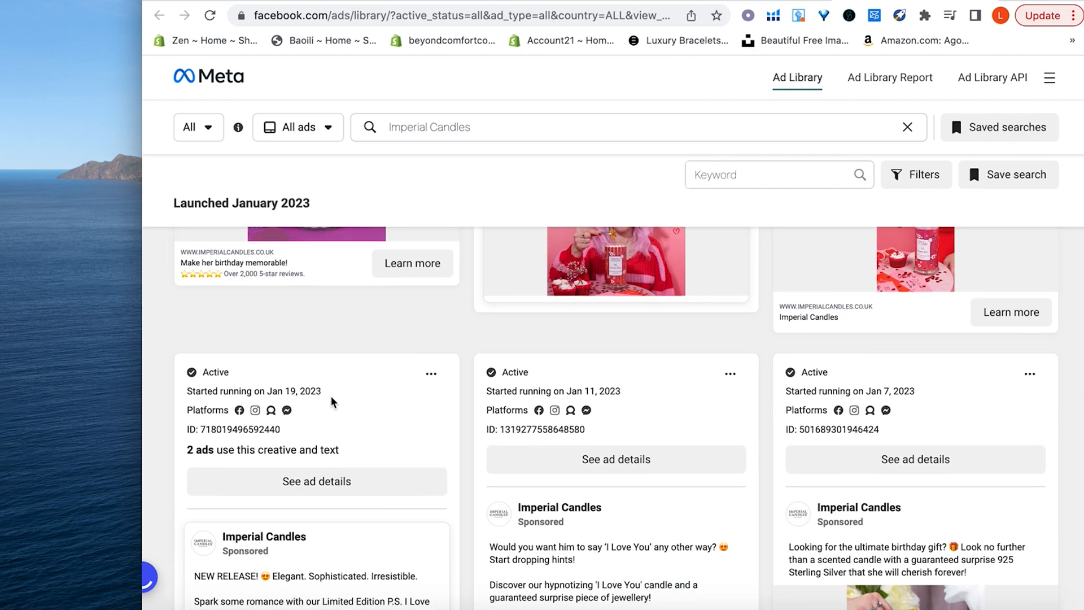
# - Browse the ~26 Imperial Candles ads from January 2023 and November 2022 in the Ad Library
pyautogui.scroll(-3)
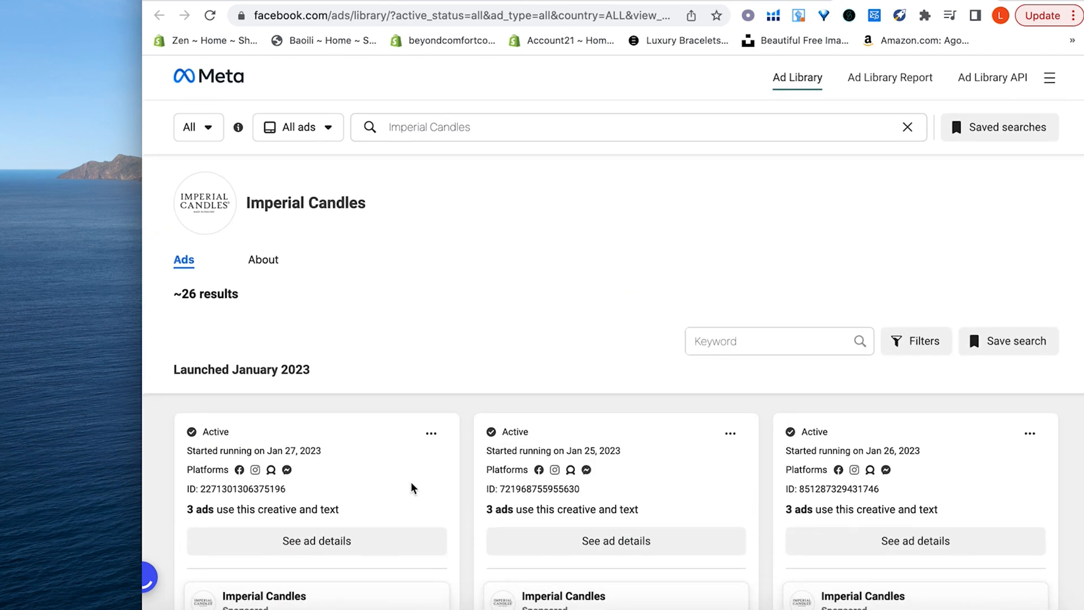
pyautogui.scroll(-3)
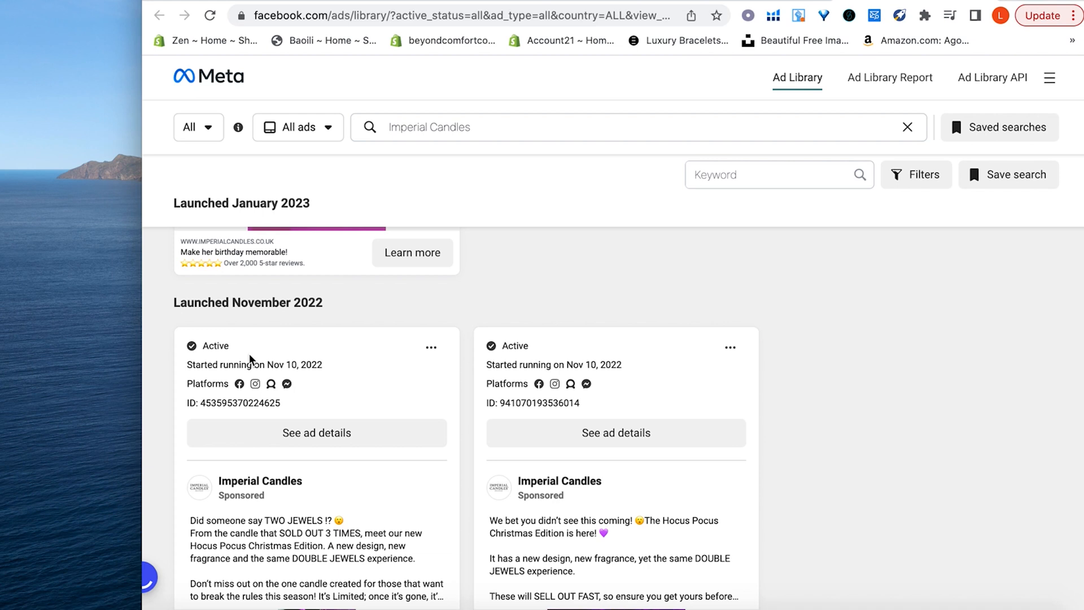
pyautogui.scroll(-3)
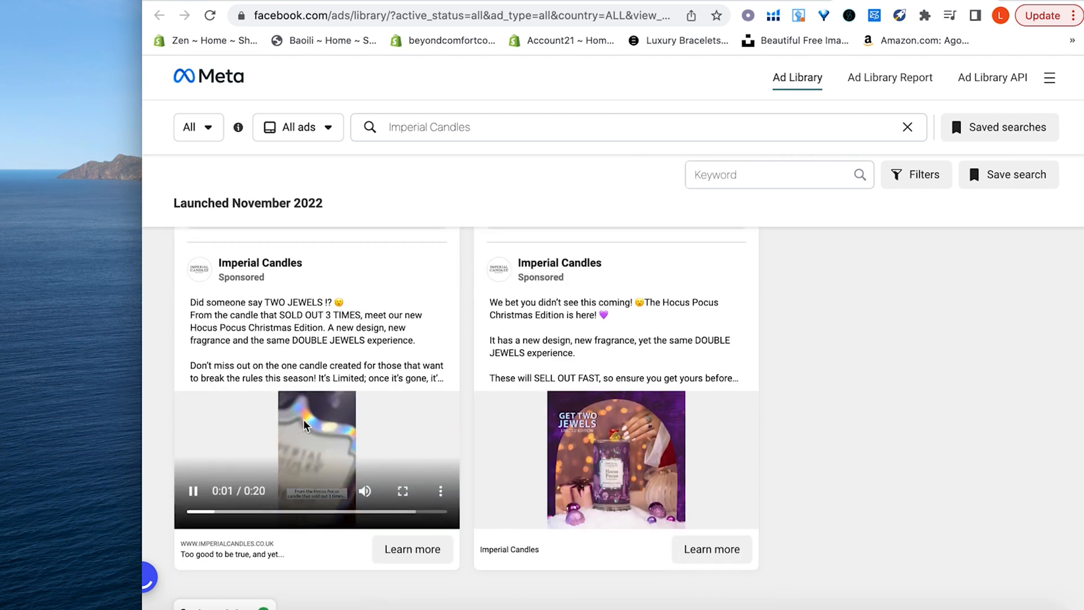
pyautogui.scroll(-3)
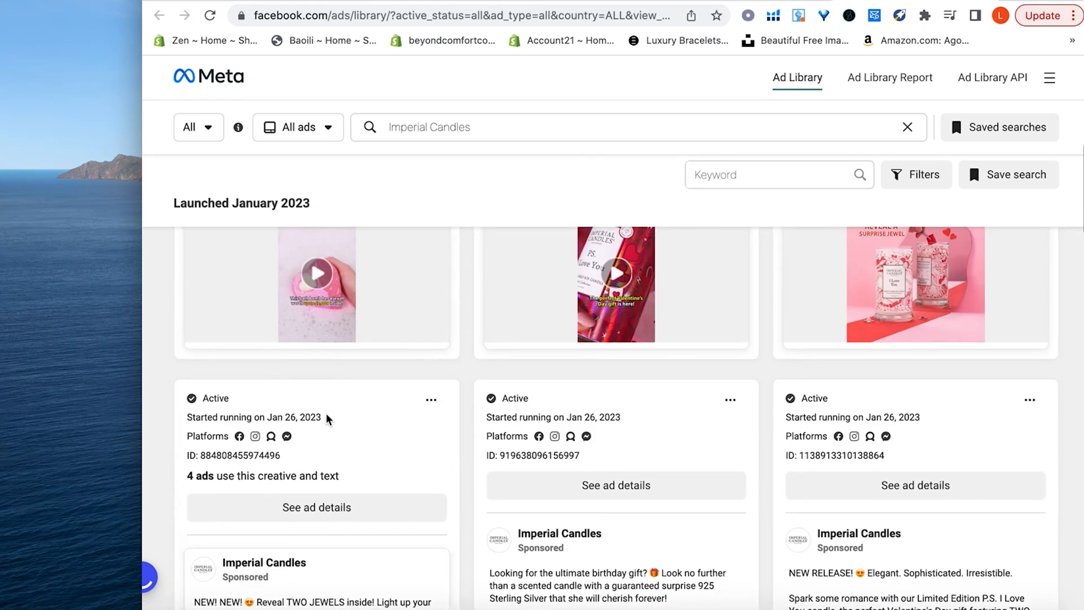
pyautogui.scroll(-3)
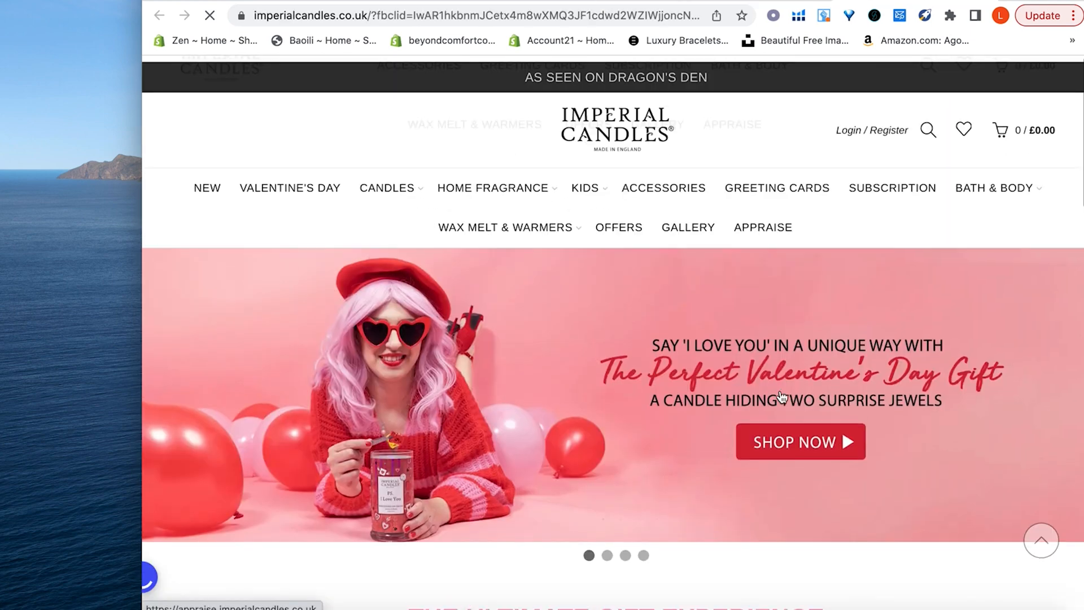
# - Scroll the imperialcandles.co.uk homepage down to its footer and back up
pyautogui.scroll(-3)
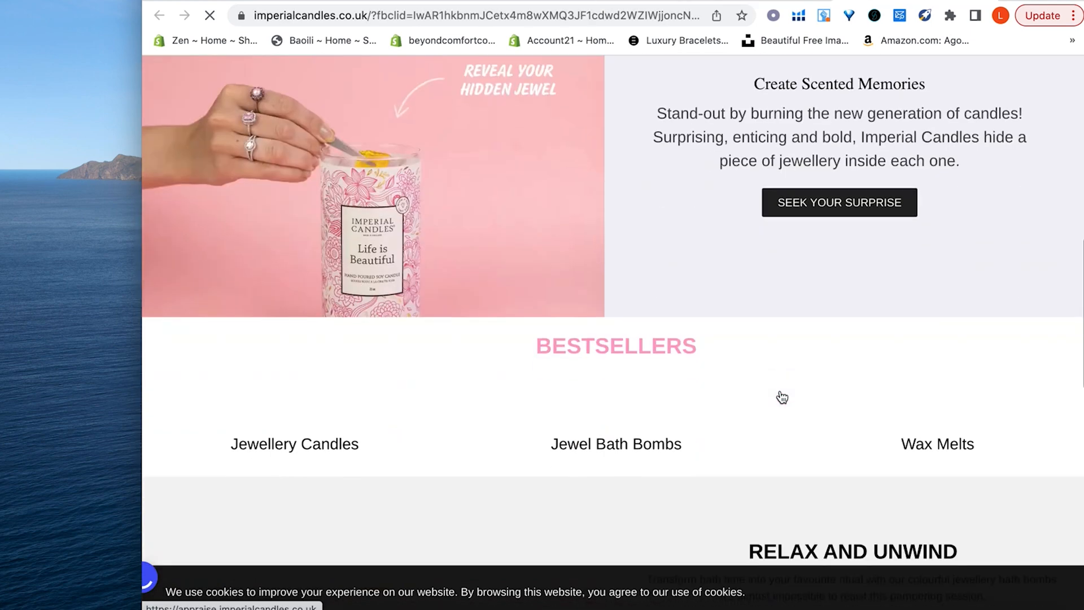
pyautogui.scroll(-3)
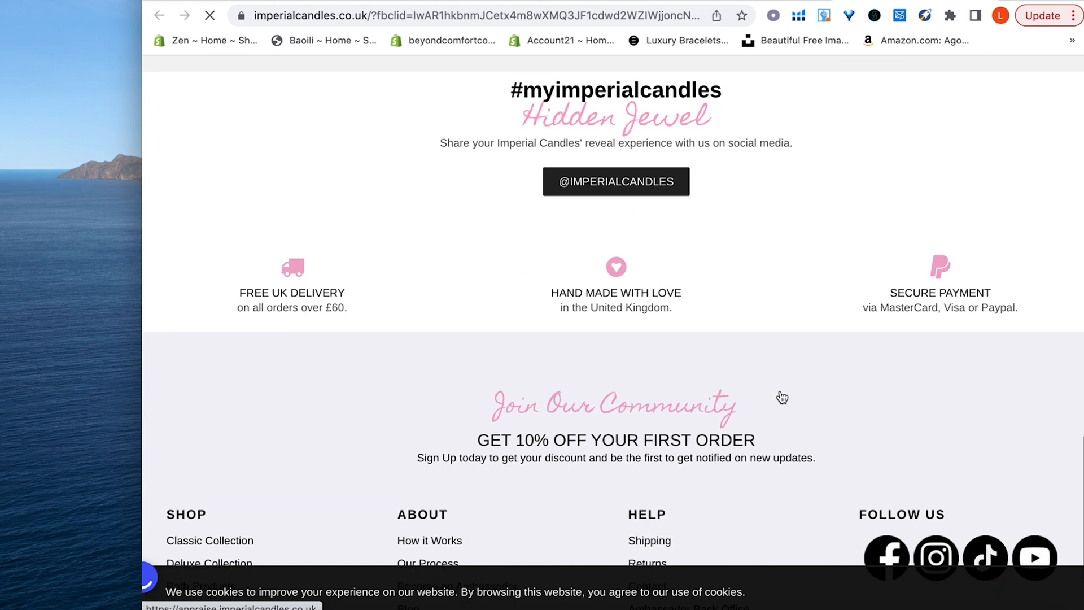
pyautogui.scroll(-3)
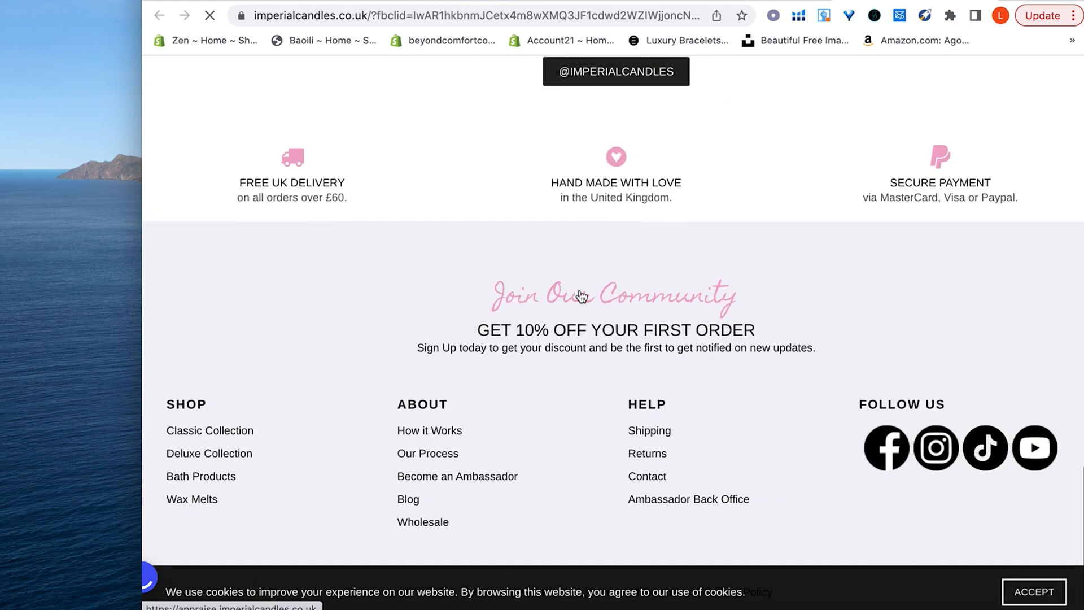
pyautogui.scroll(3)
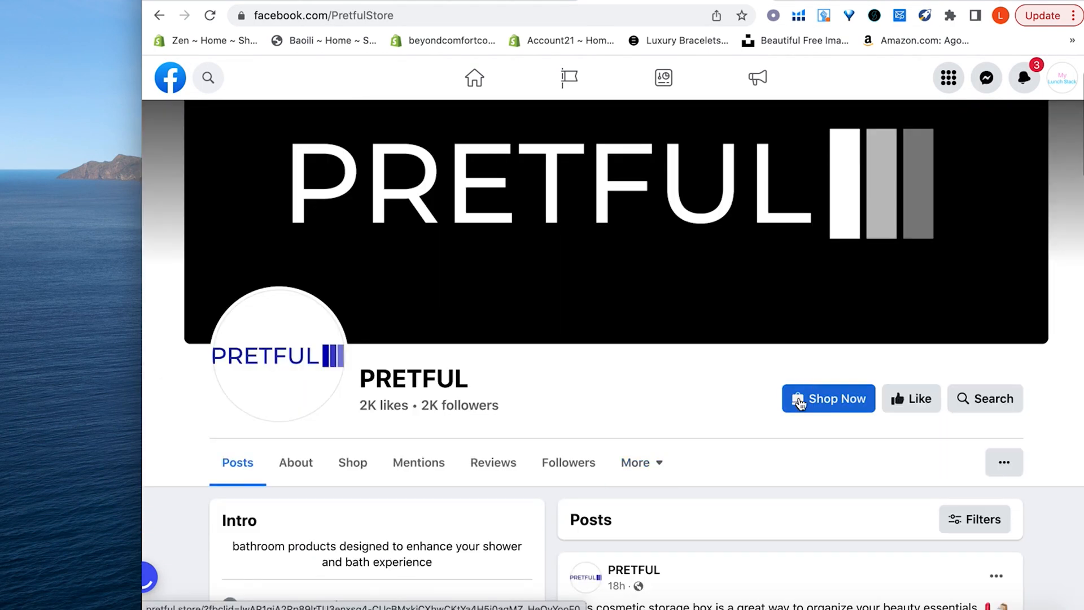
# - Visit pretful.store via Shop Now and look over the Best Seller section
pyautogui.click(827, 399)
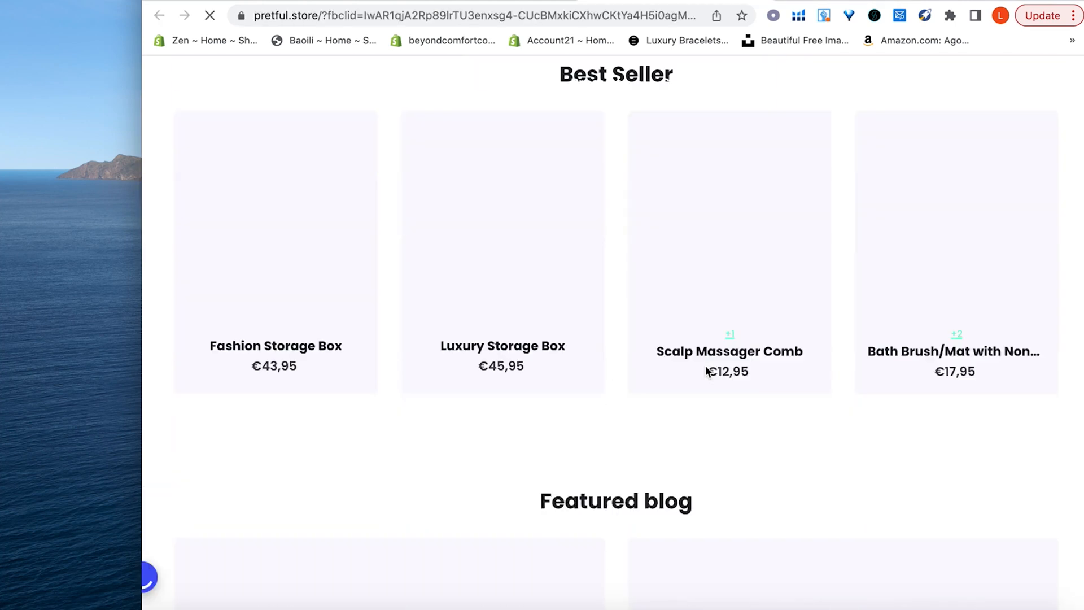
pyautogui.scroll(-3)
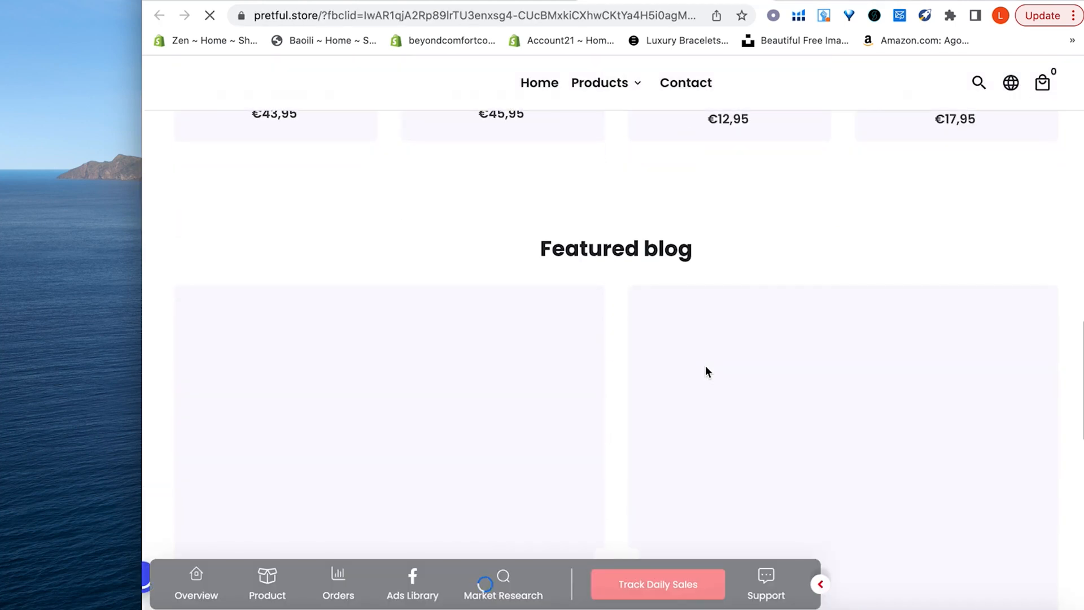
pyautogui.scroll(-3)
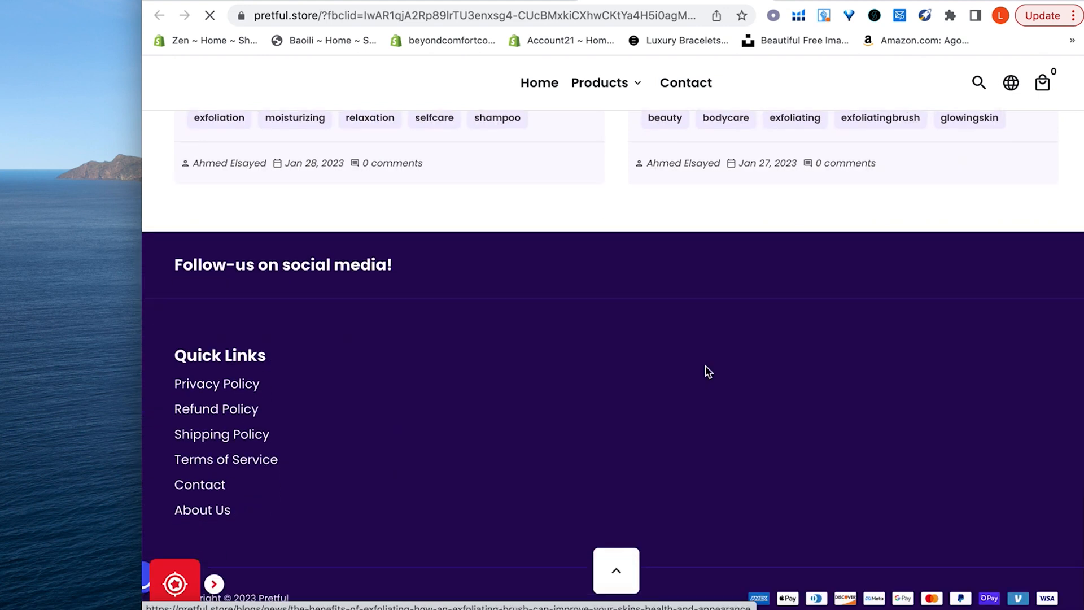
pyautogui.scroll(3)
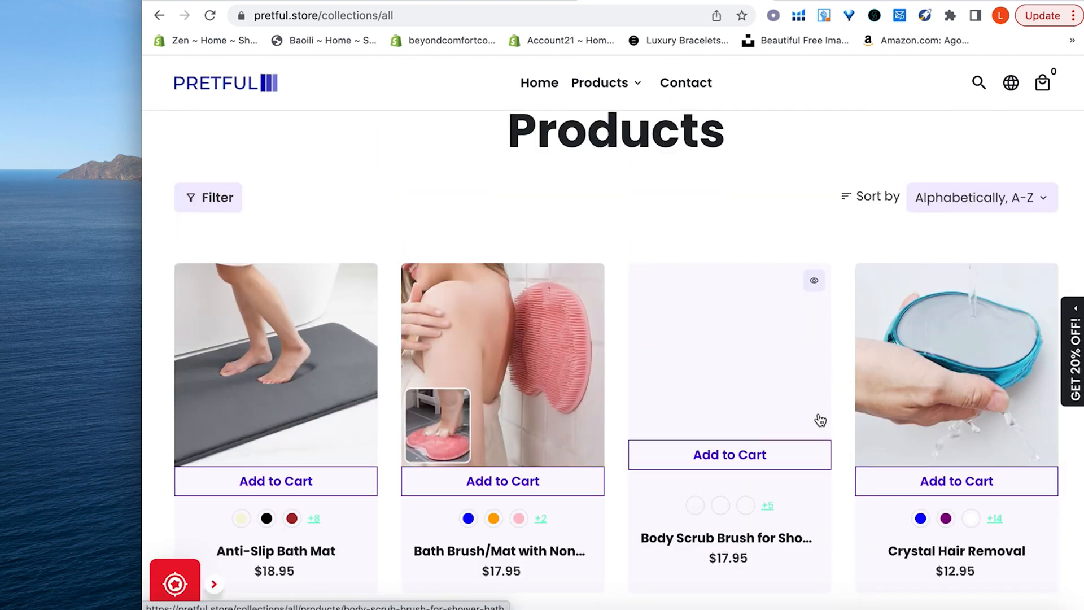
pyautogui.moveTo(749, 354)
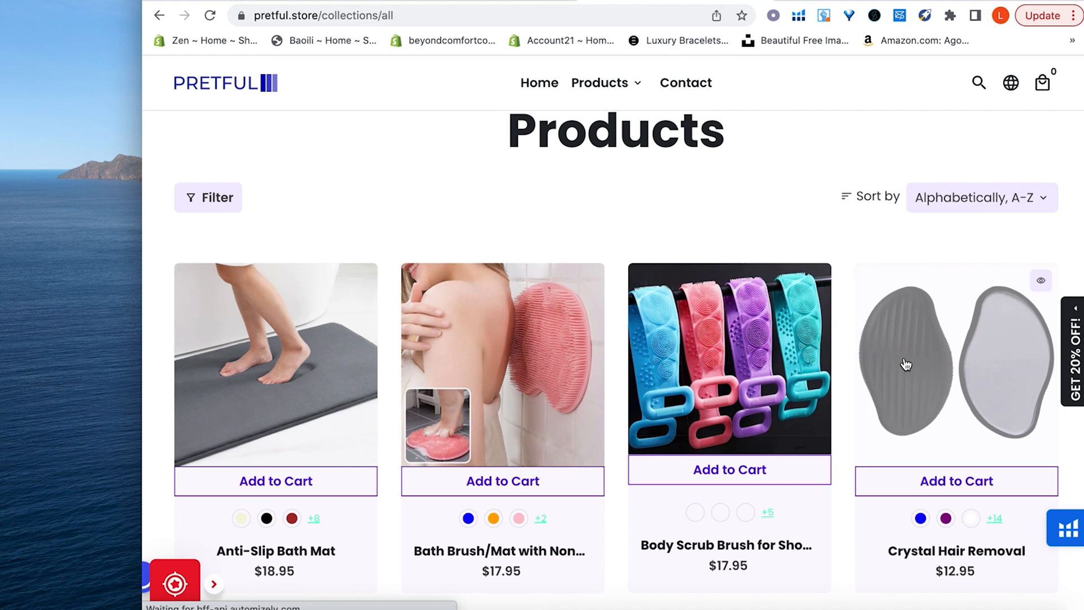
# - Browse the full PRETFUL product catalogue under collections/all
pyautogui.scroll(-3)
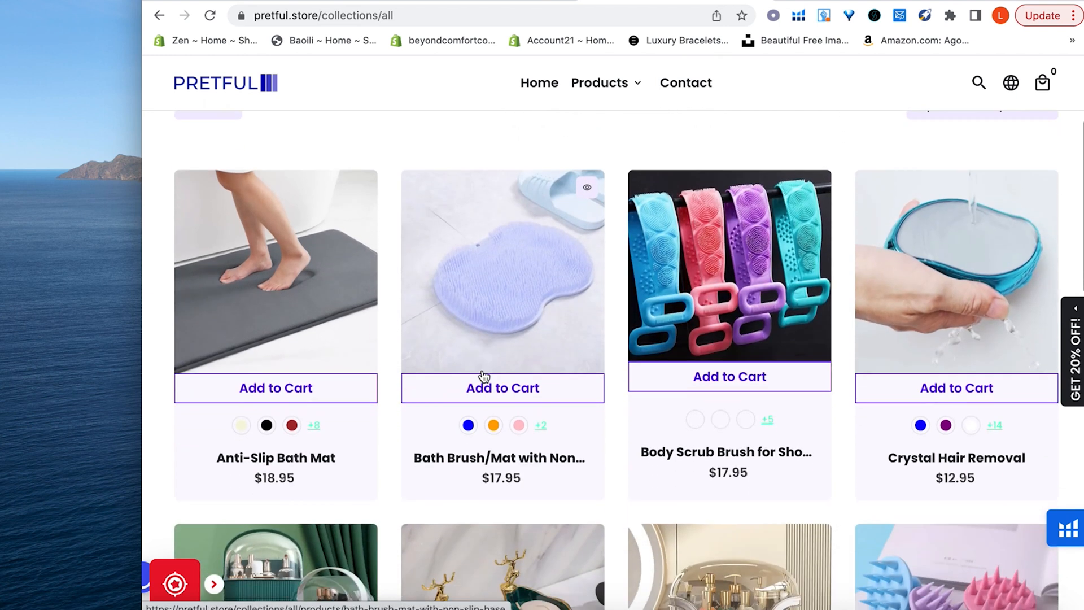
pyautogui.scroll(-3)
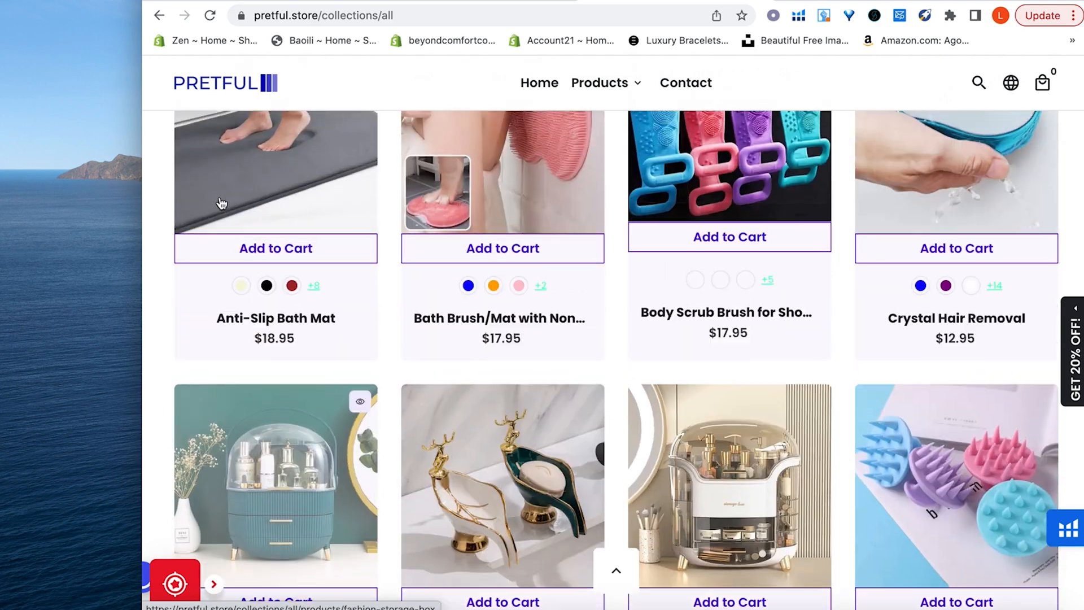
pyautogui.scroll(-3)
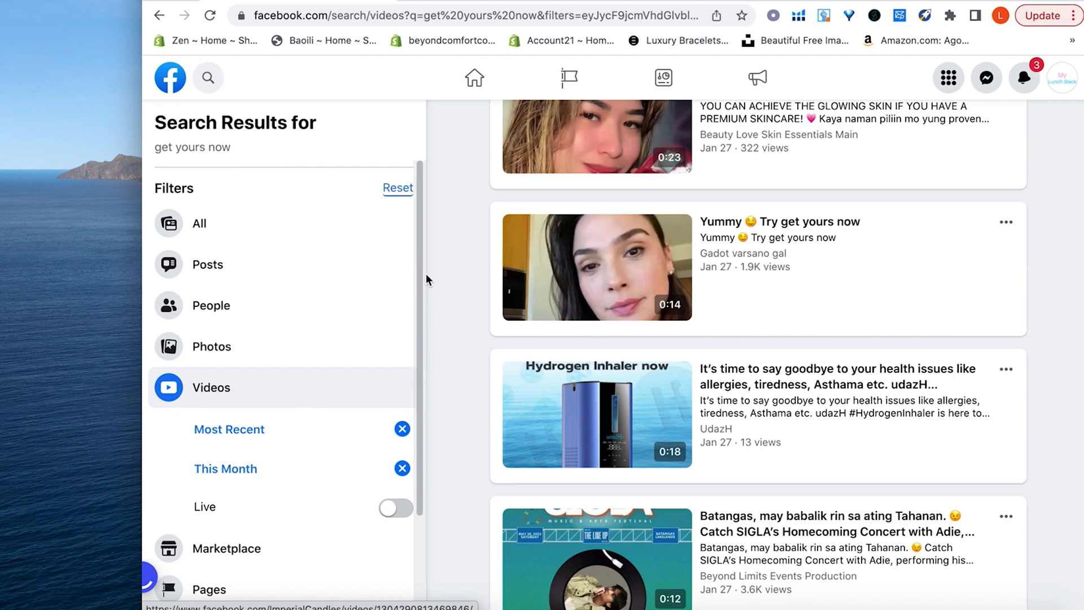
# - Scroll the 'get yours now' video results down to videos posted in the last few hours
pyautogui.scroll(-3)
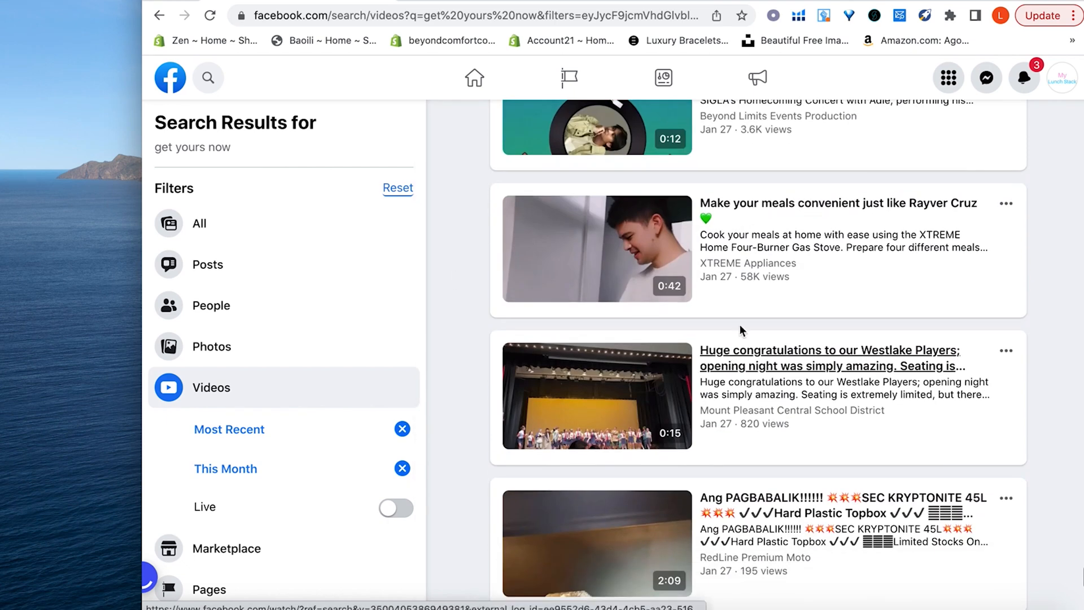
pyautogui.scroll(-3)
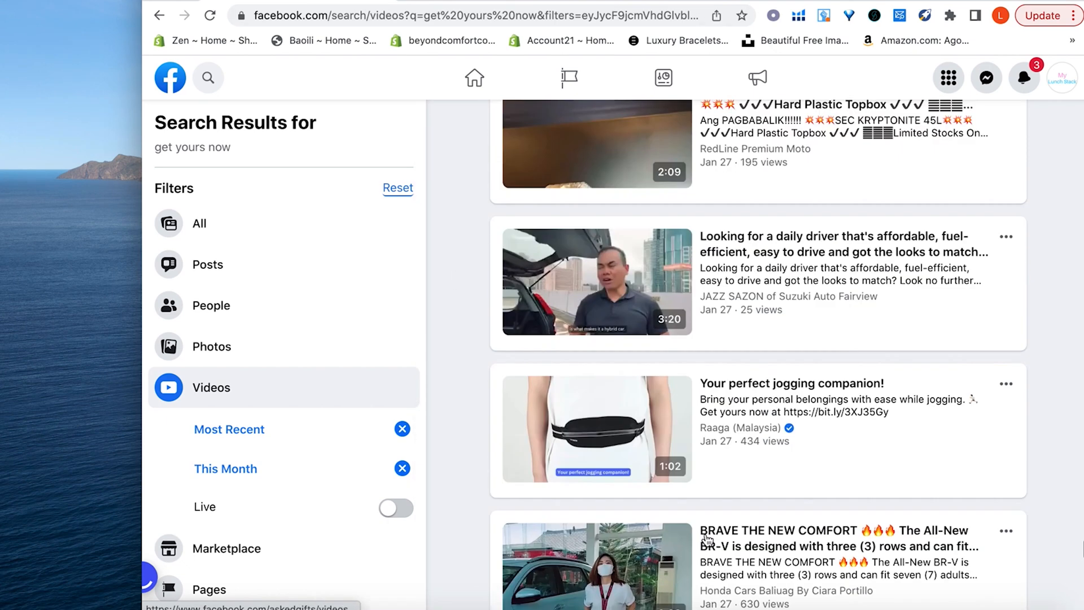
pyautogui.scroll(-3)
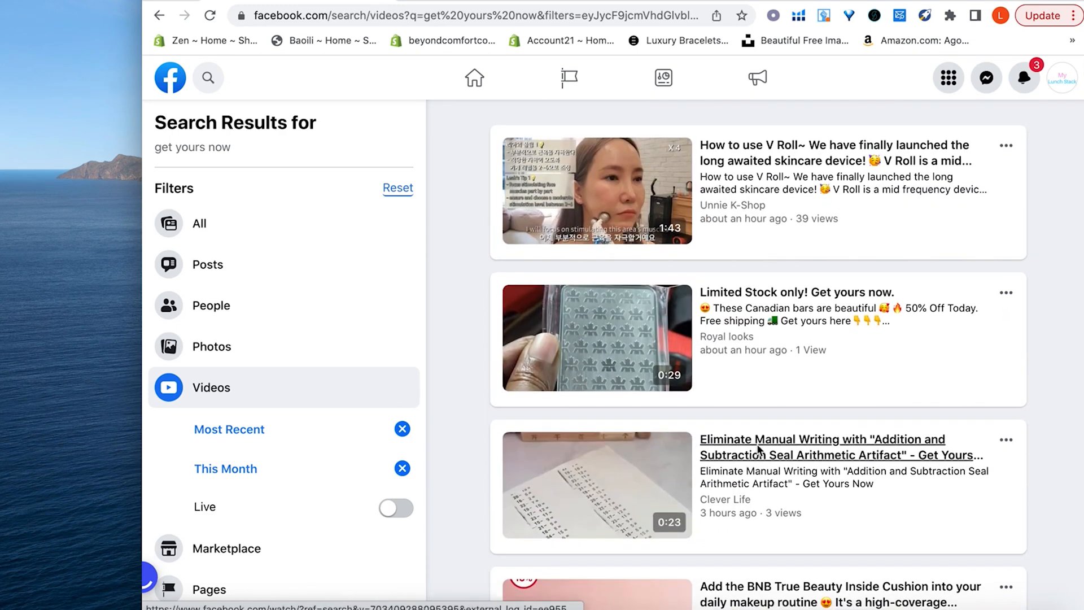
pyautogui.moveTo(779, 297)
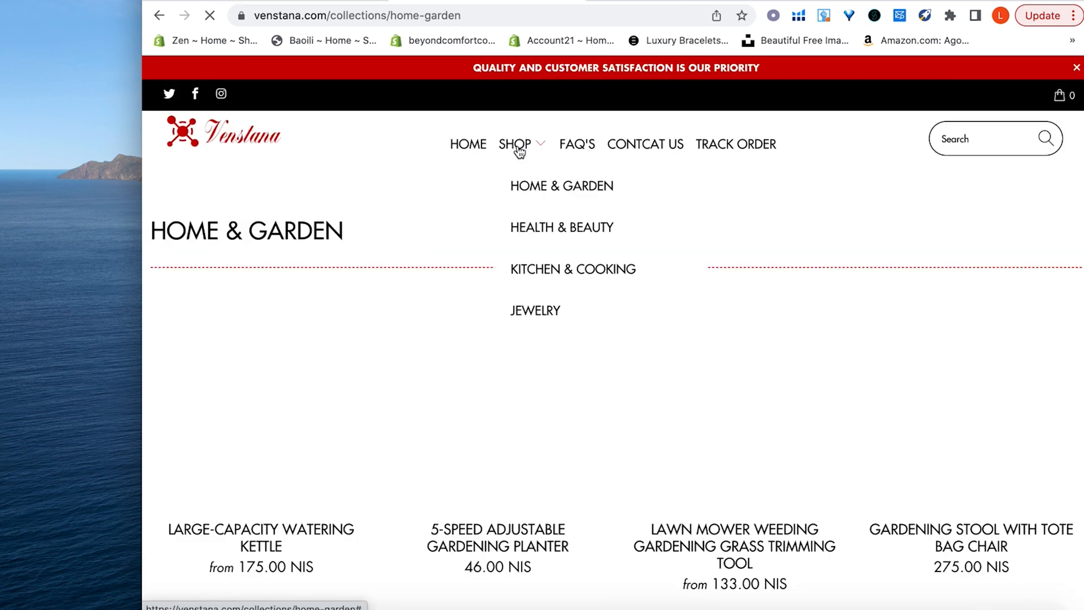
# - Browse Venstana's Home & Garden, then Health & Beauty and Kitchen & Cooking collections
pyautogui.scroll(-3)
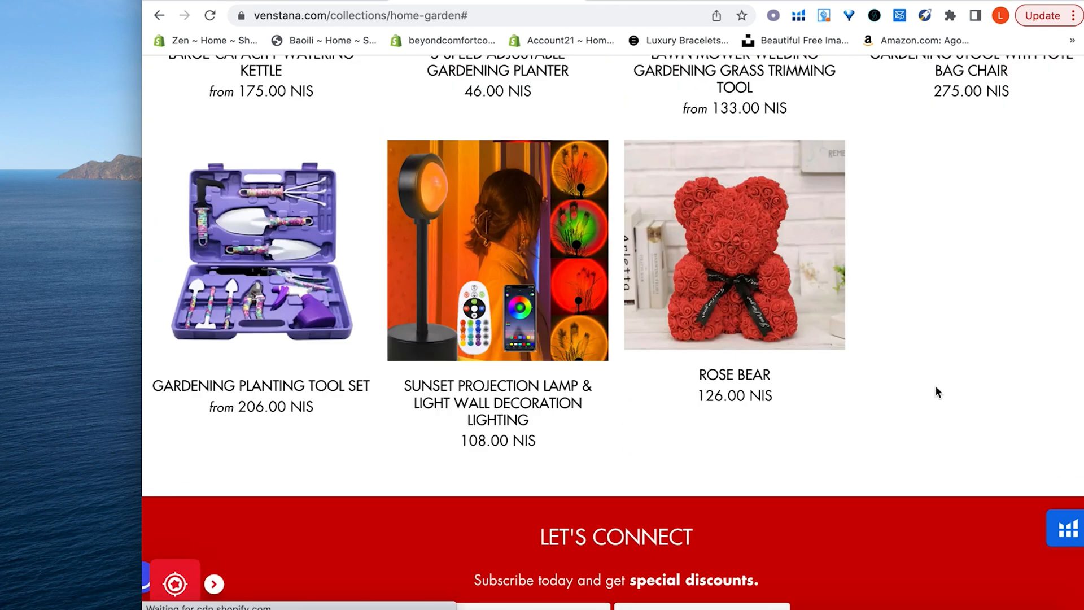
pyautogui.click(561, 227)
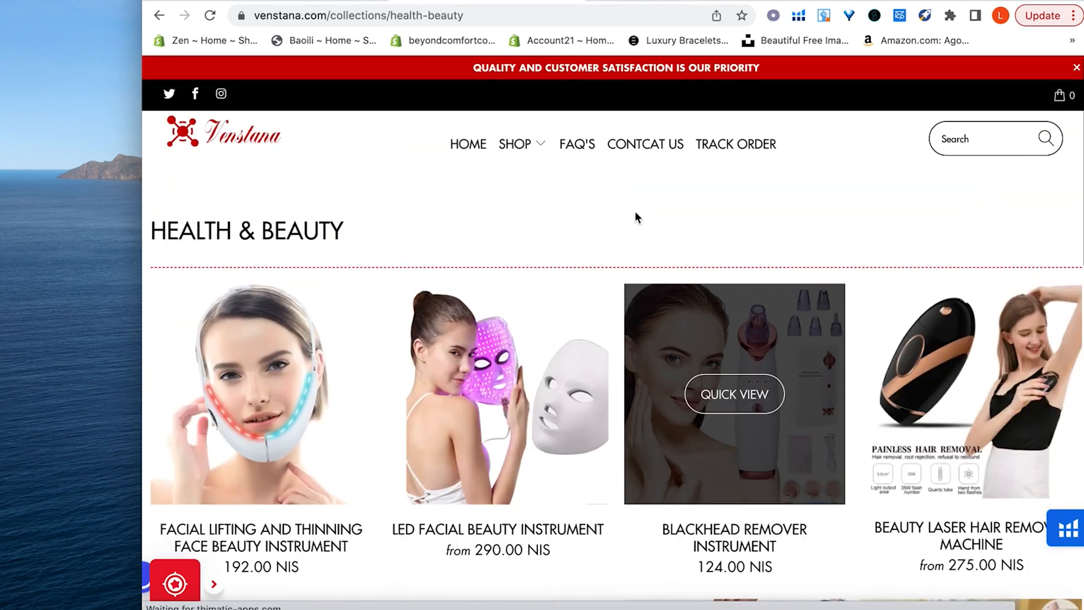
pyautogui.click(572, 269)
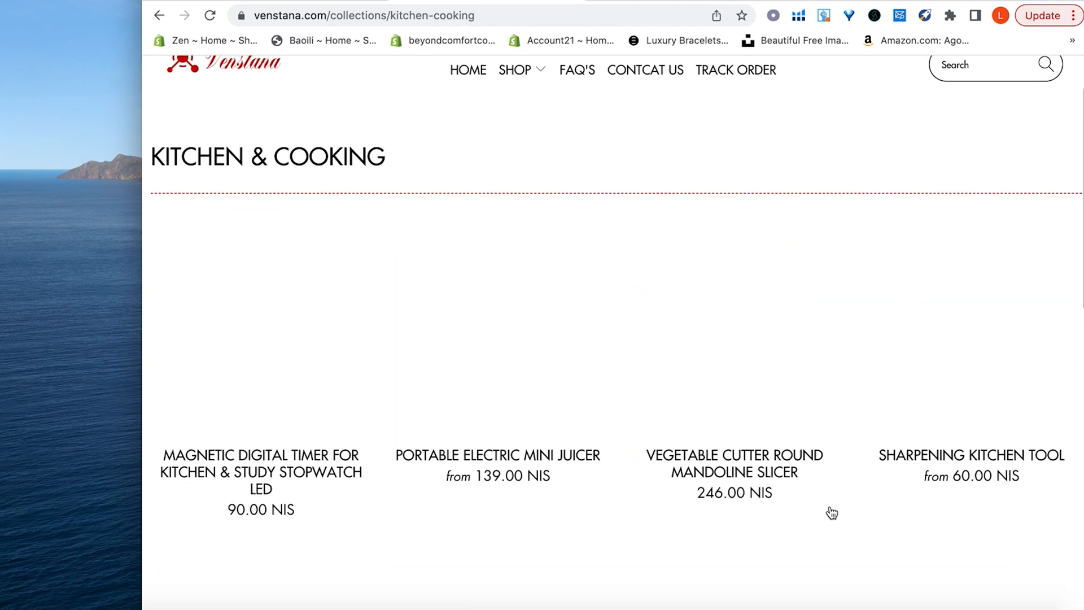
pyautogui.scroll(-3)
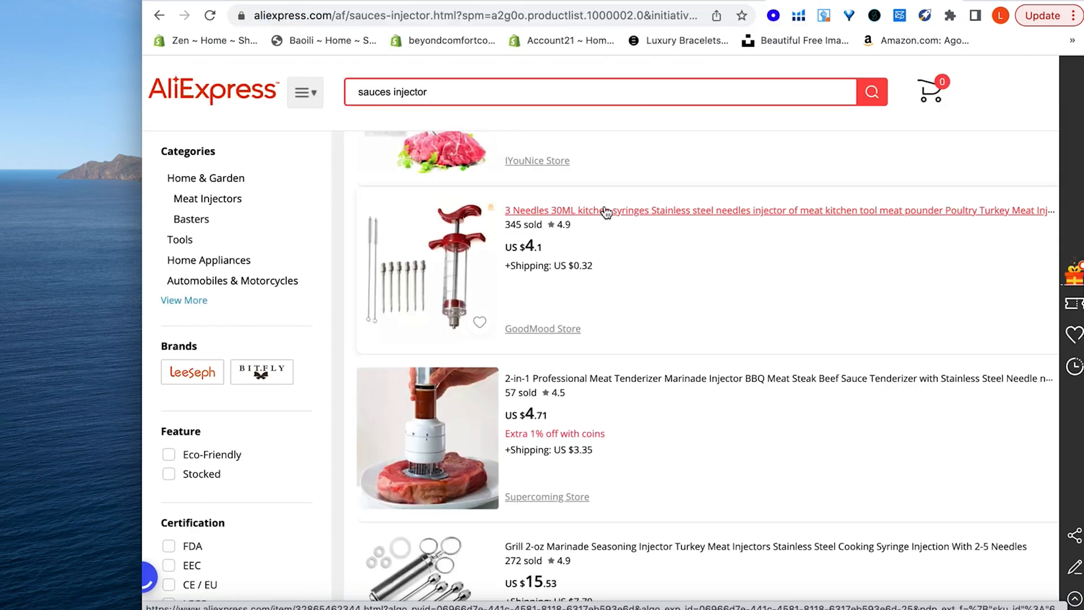
# - Scroll AliExpress sauce injector results against Venstana's 134.00 NIS Sauces Injector
pyautogui.scroll(-3)
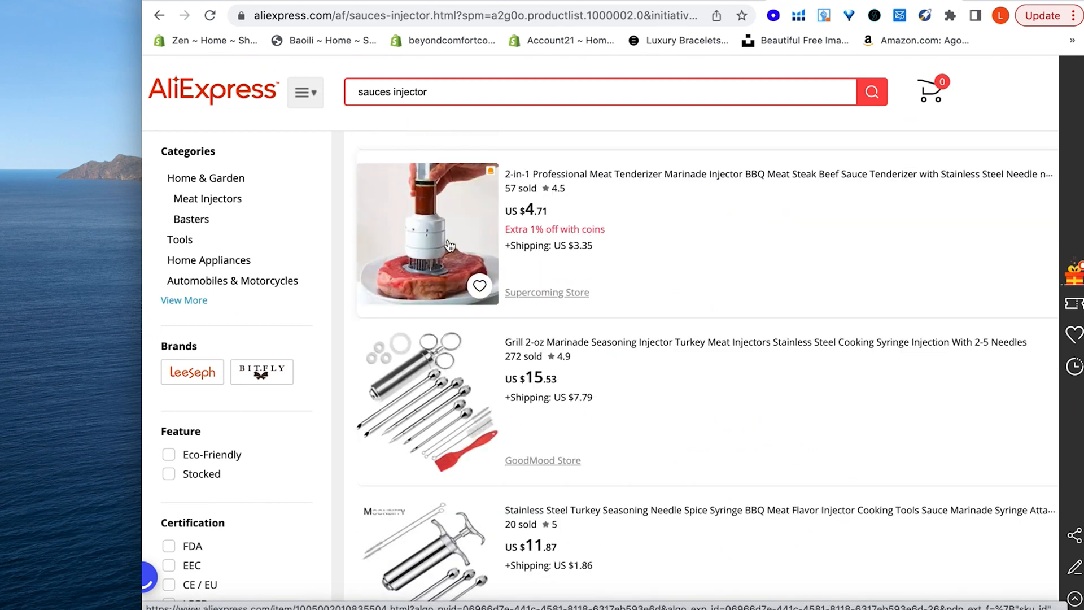
pyautogui.moveTo(433, 247)
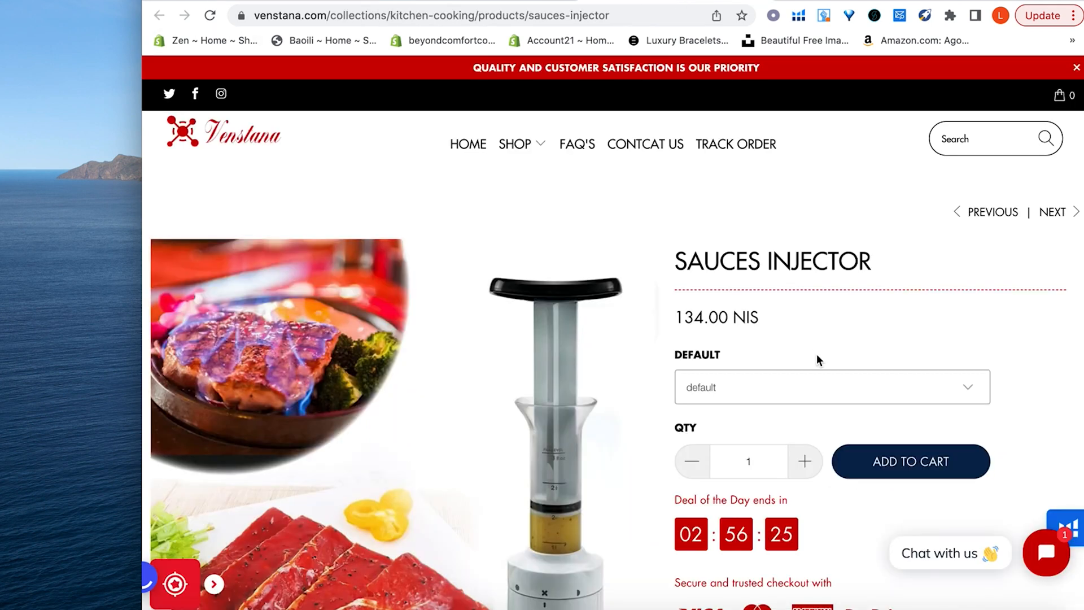
pyautogui.scroll(-3)
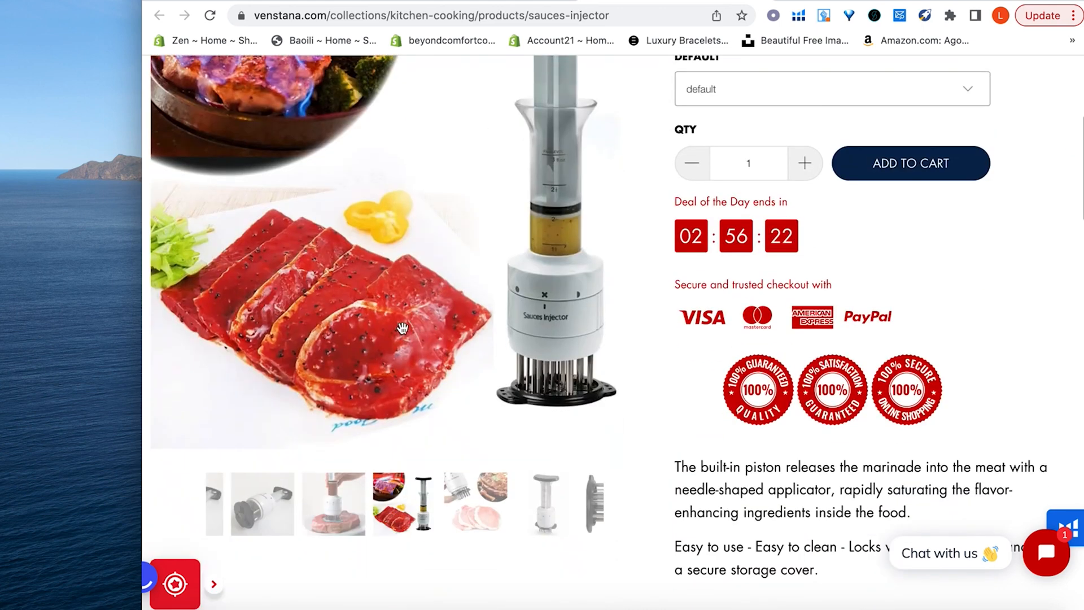
pyautogui.scroll(3)
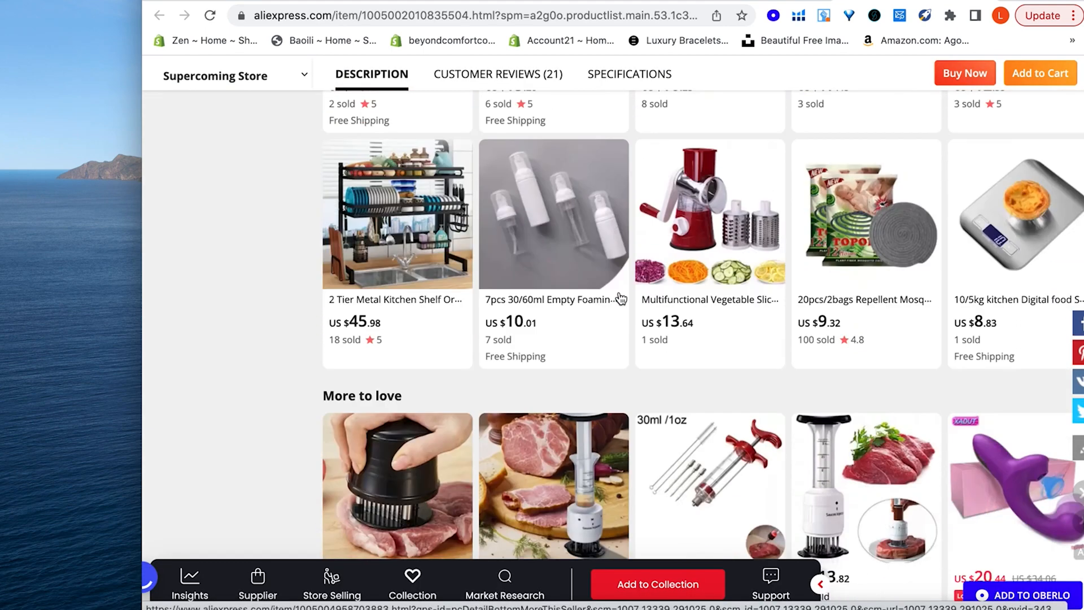
pyautogui.scroll(-3)
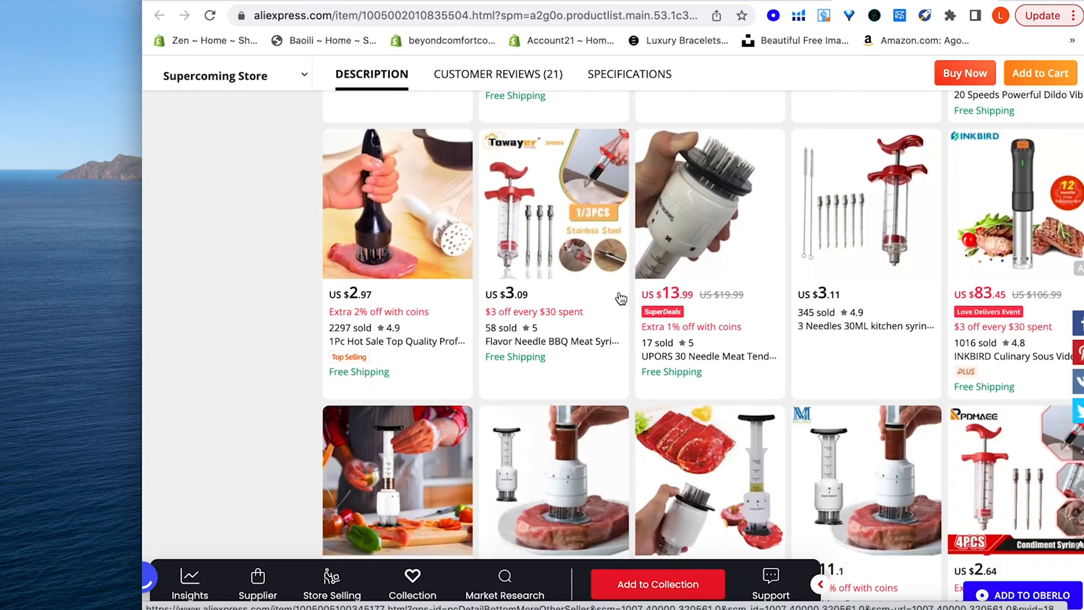
pyautogui.moveTo(386, 221)
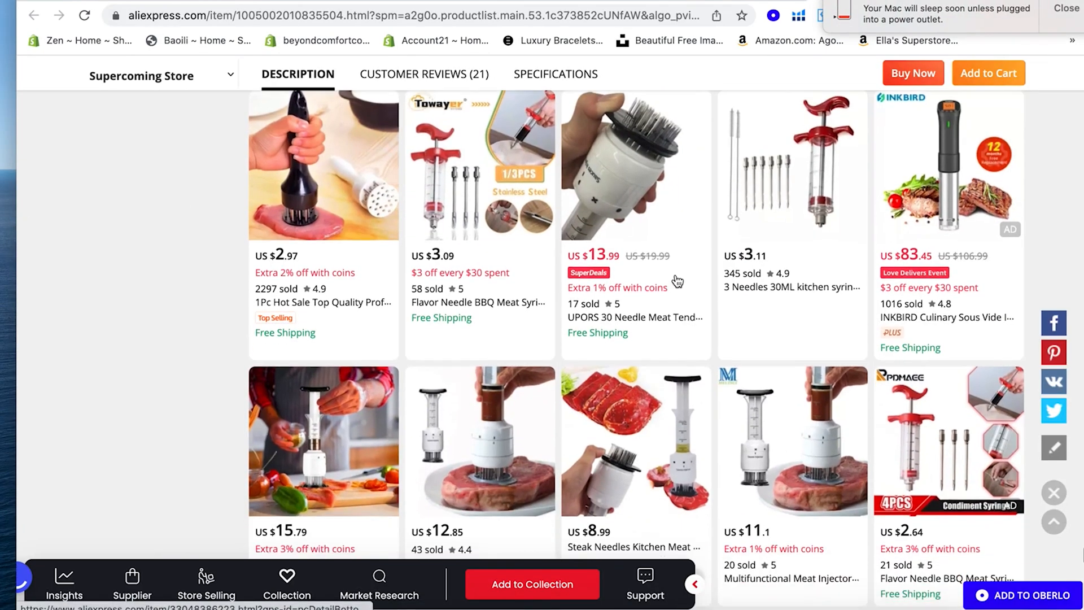
# - Scroll the Supercoming Store meat injector listing's More to love supplier suggestions
pyautogui.scroll(-3)
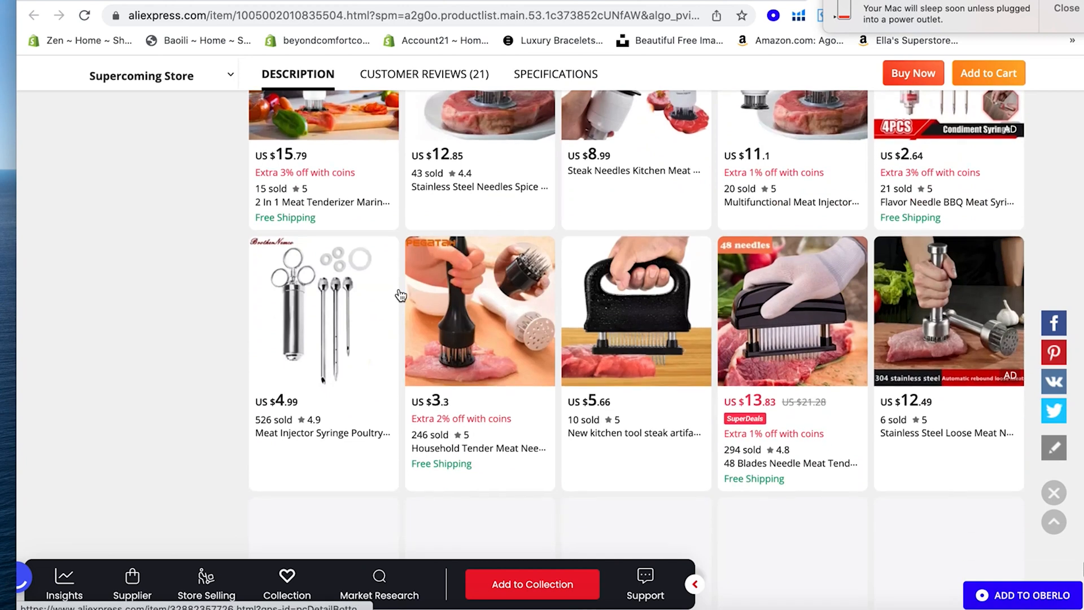
pyautogui.scroll(-3)
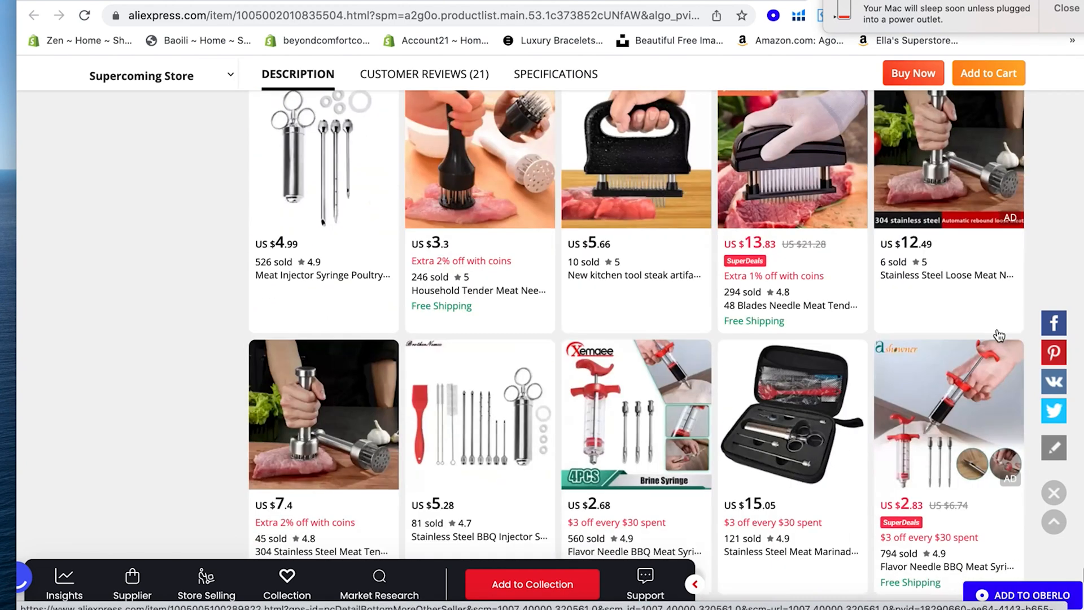
pyautogui.scroll(-3)
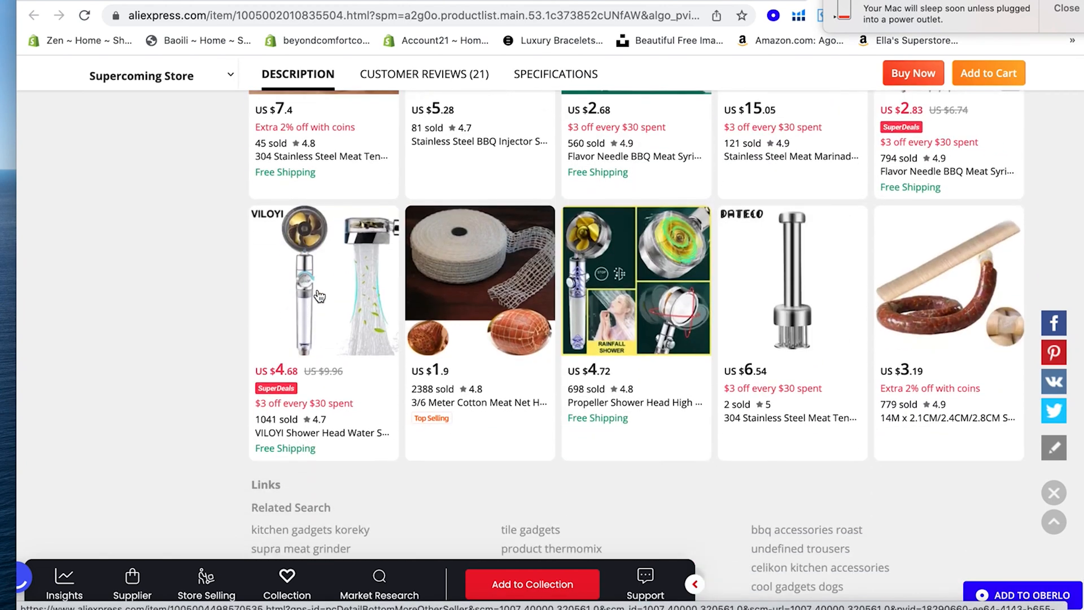
pyautogui.scroll(-3)
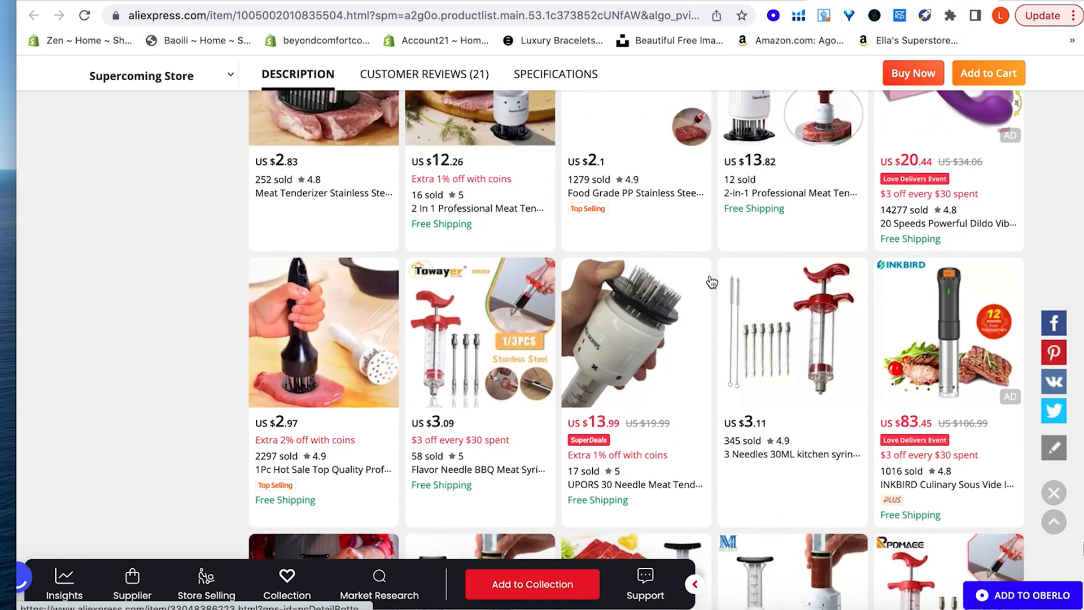
pyautogui.scroll(-3)
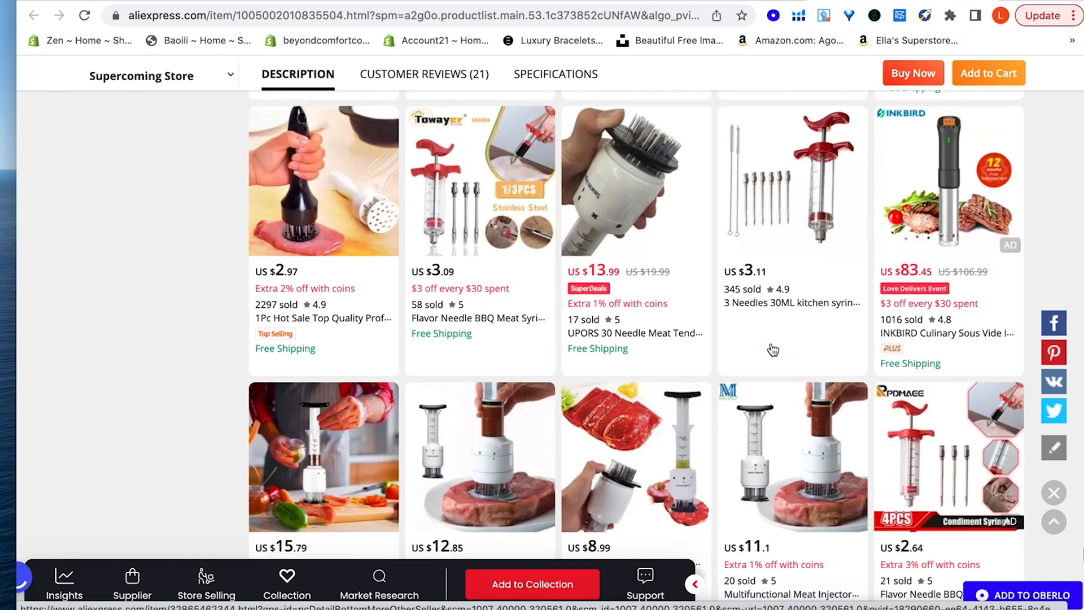
pyautogui.scroll(-3)
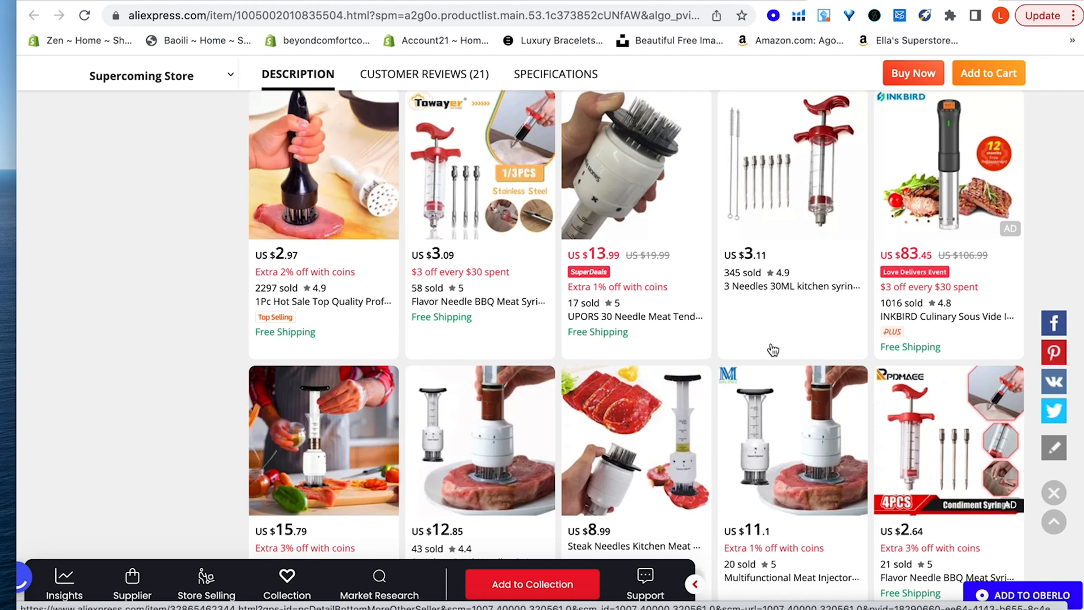